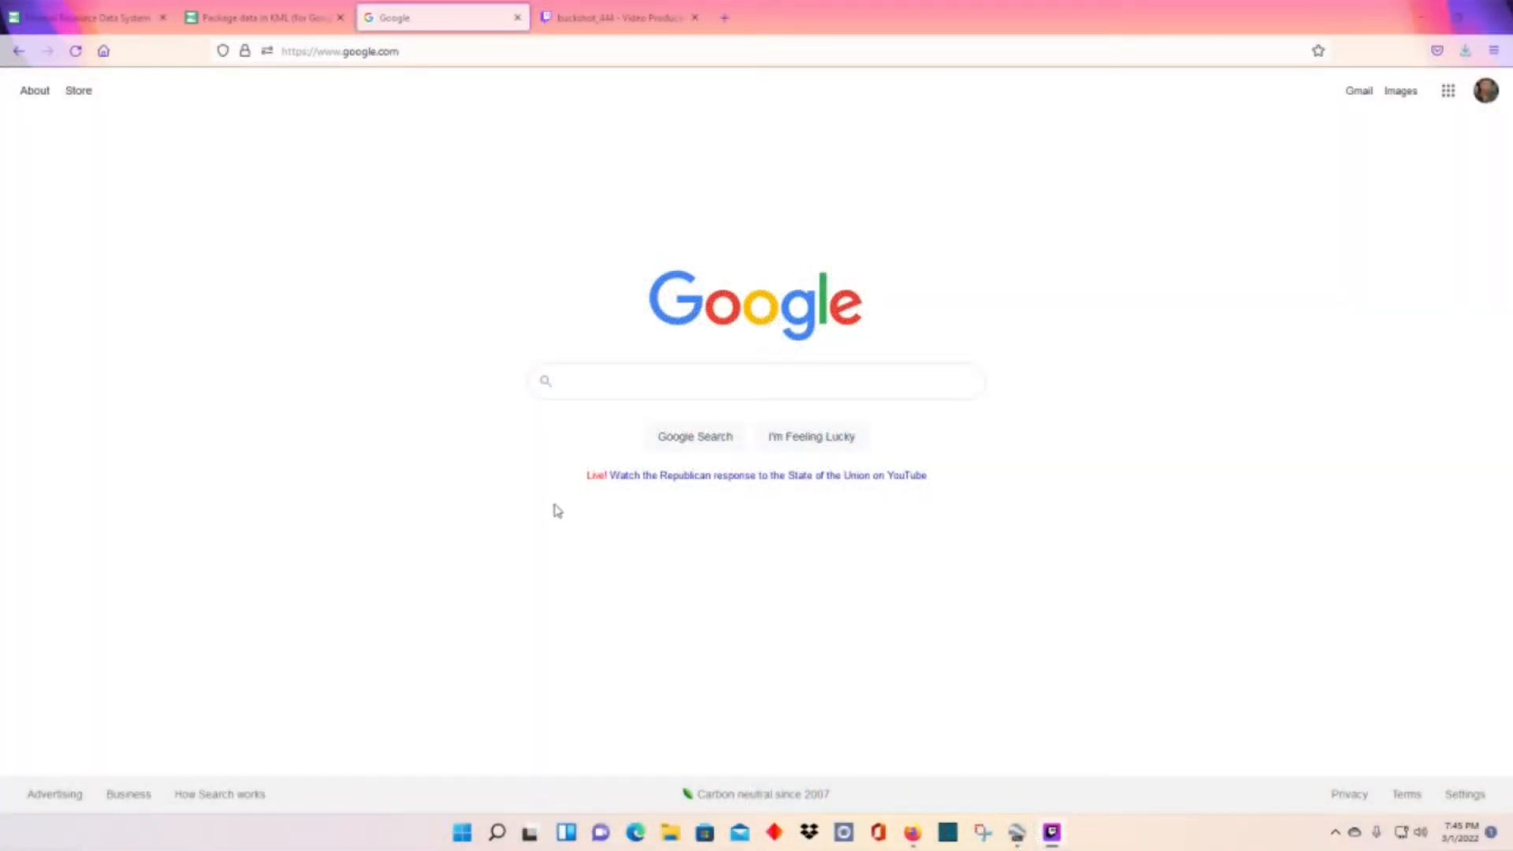
mouse_move(536, 361)
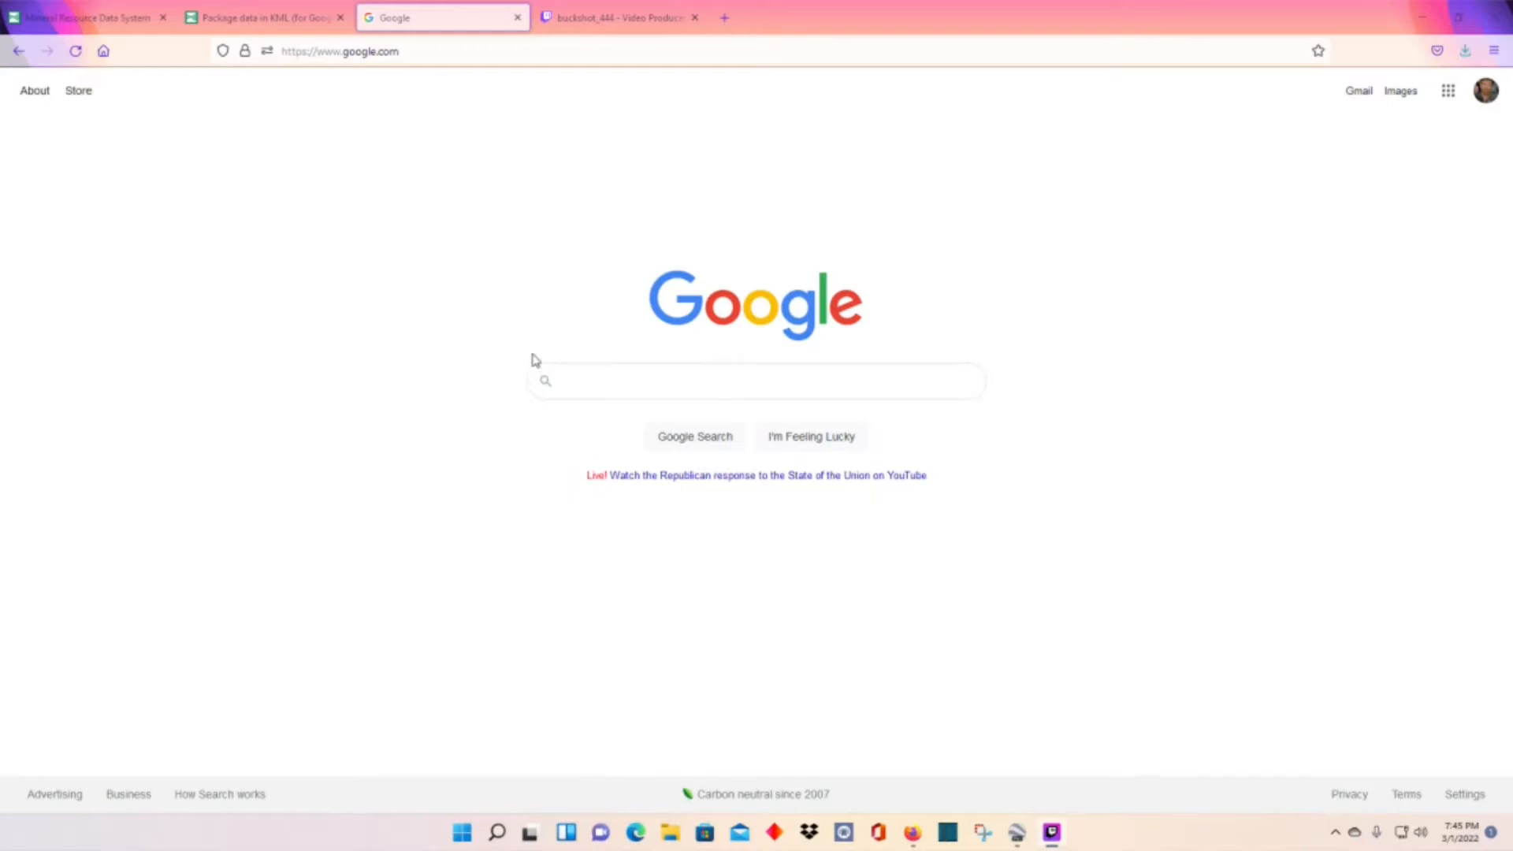
mouse_move(521, 312)
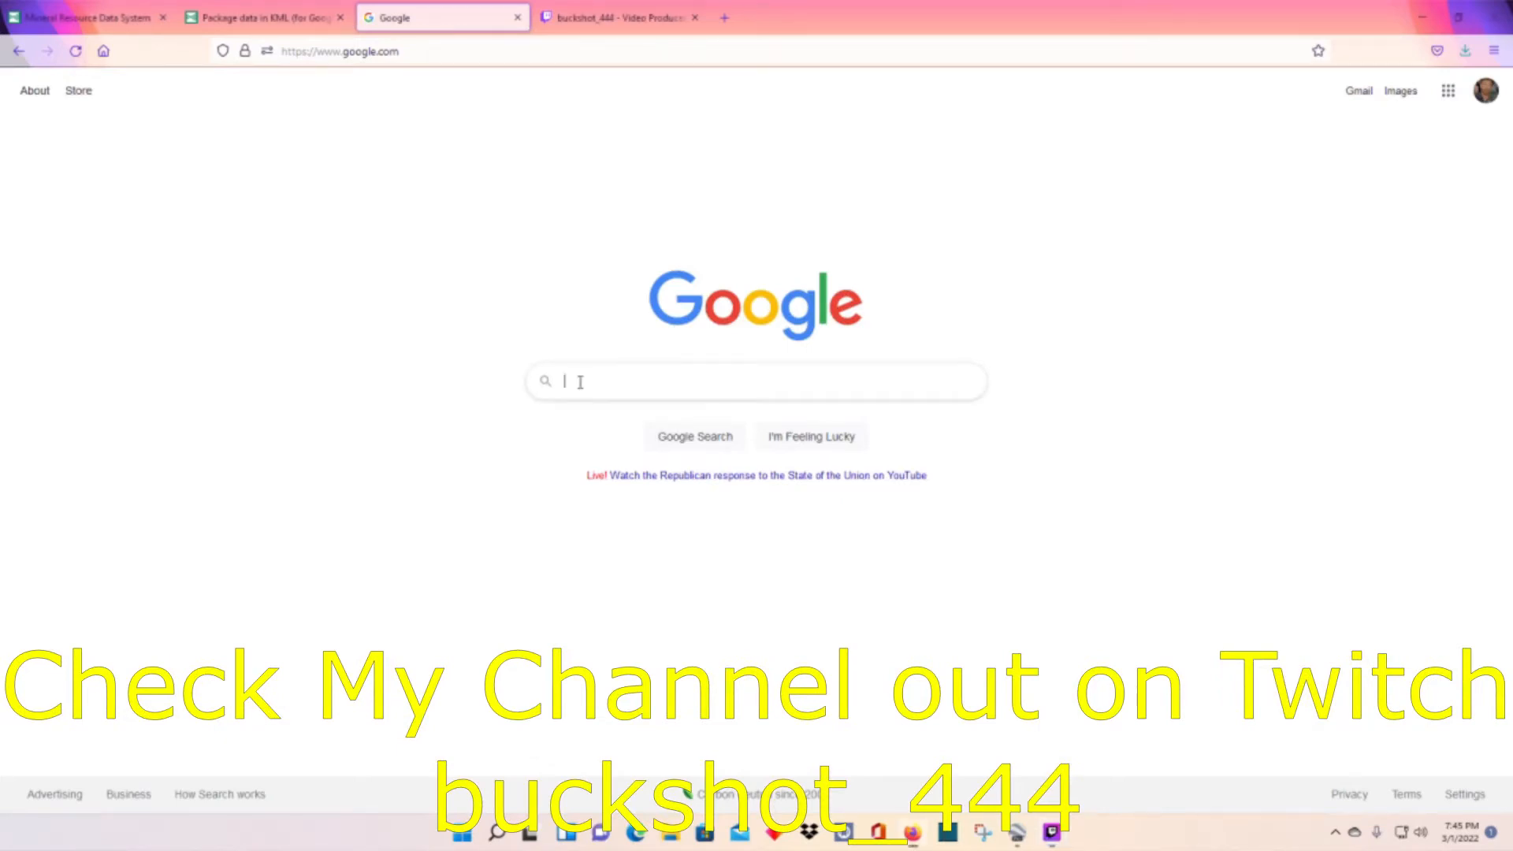
Step: Google 'Mineral Resource Data System' to list its results
type("Mineral Resource Data System")
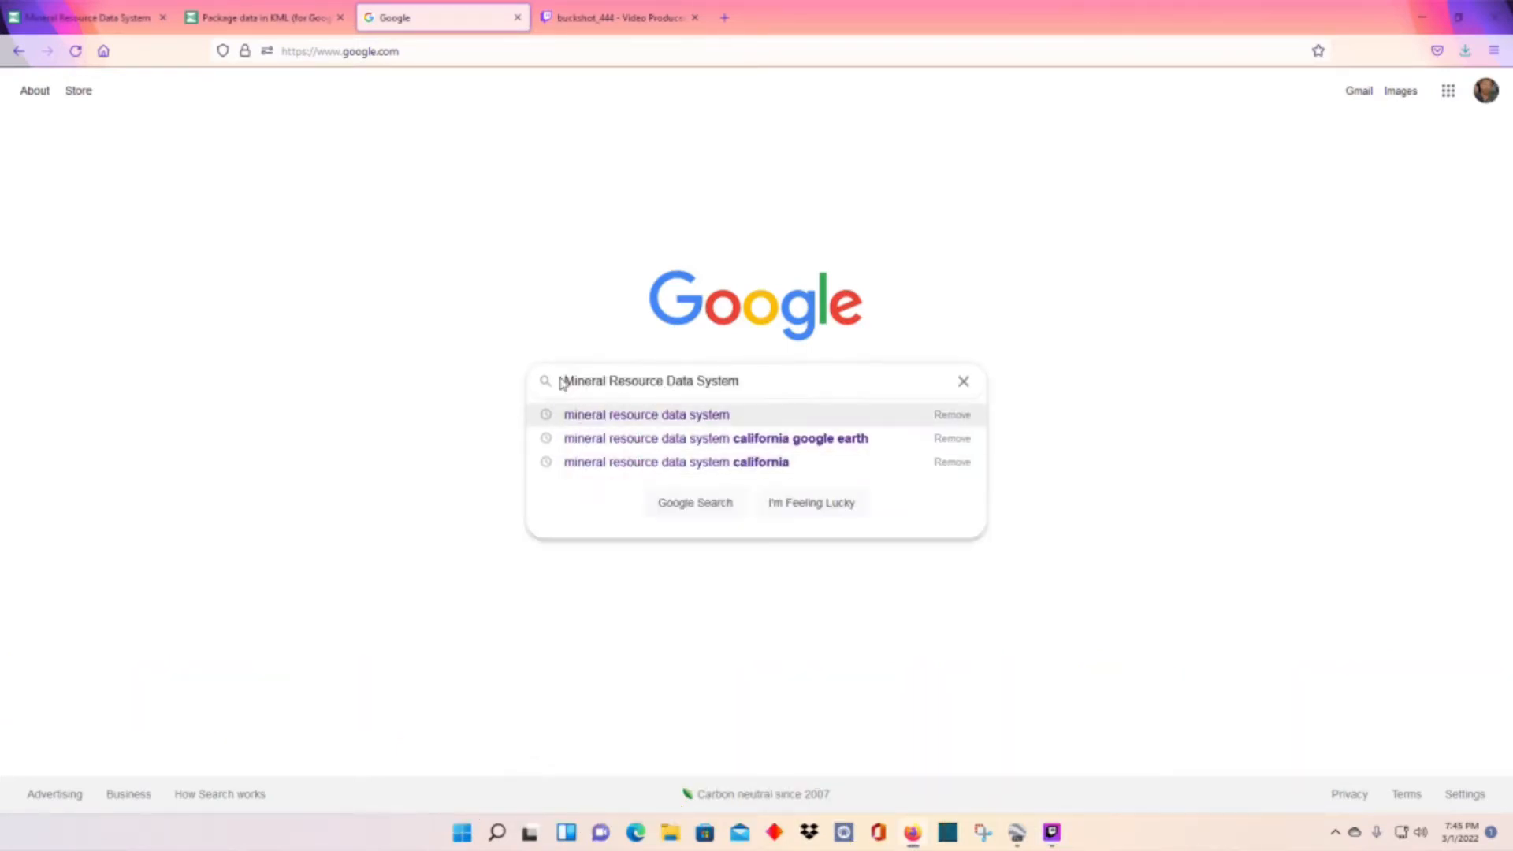
mouse_move(658, 402)
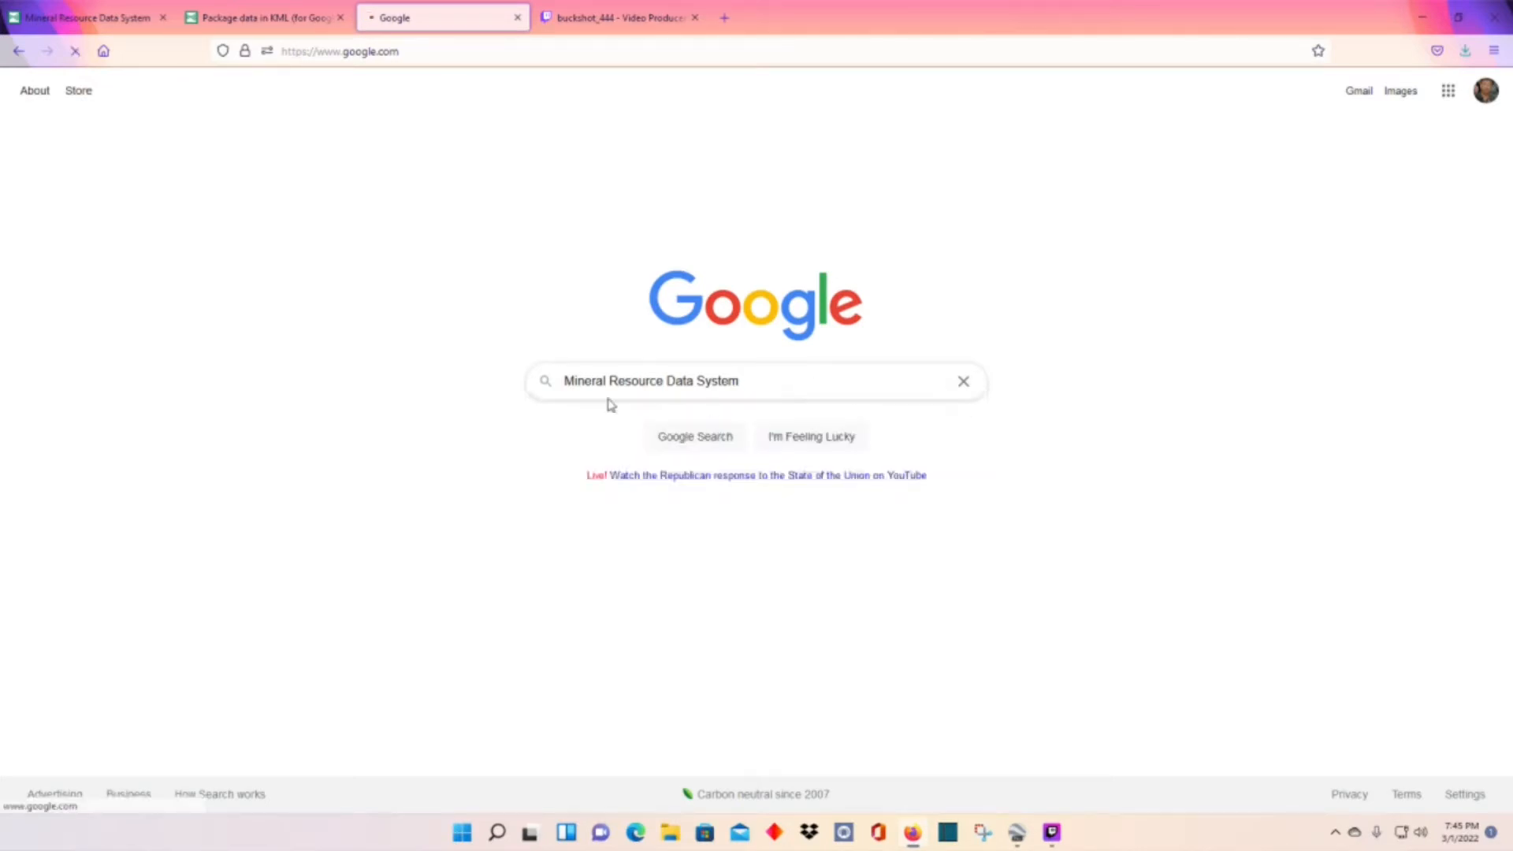
left_click(694, 436)
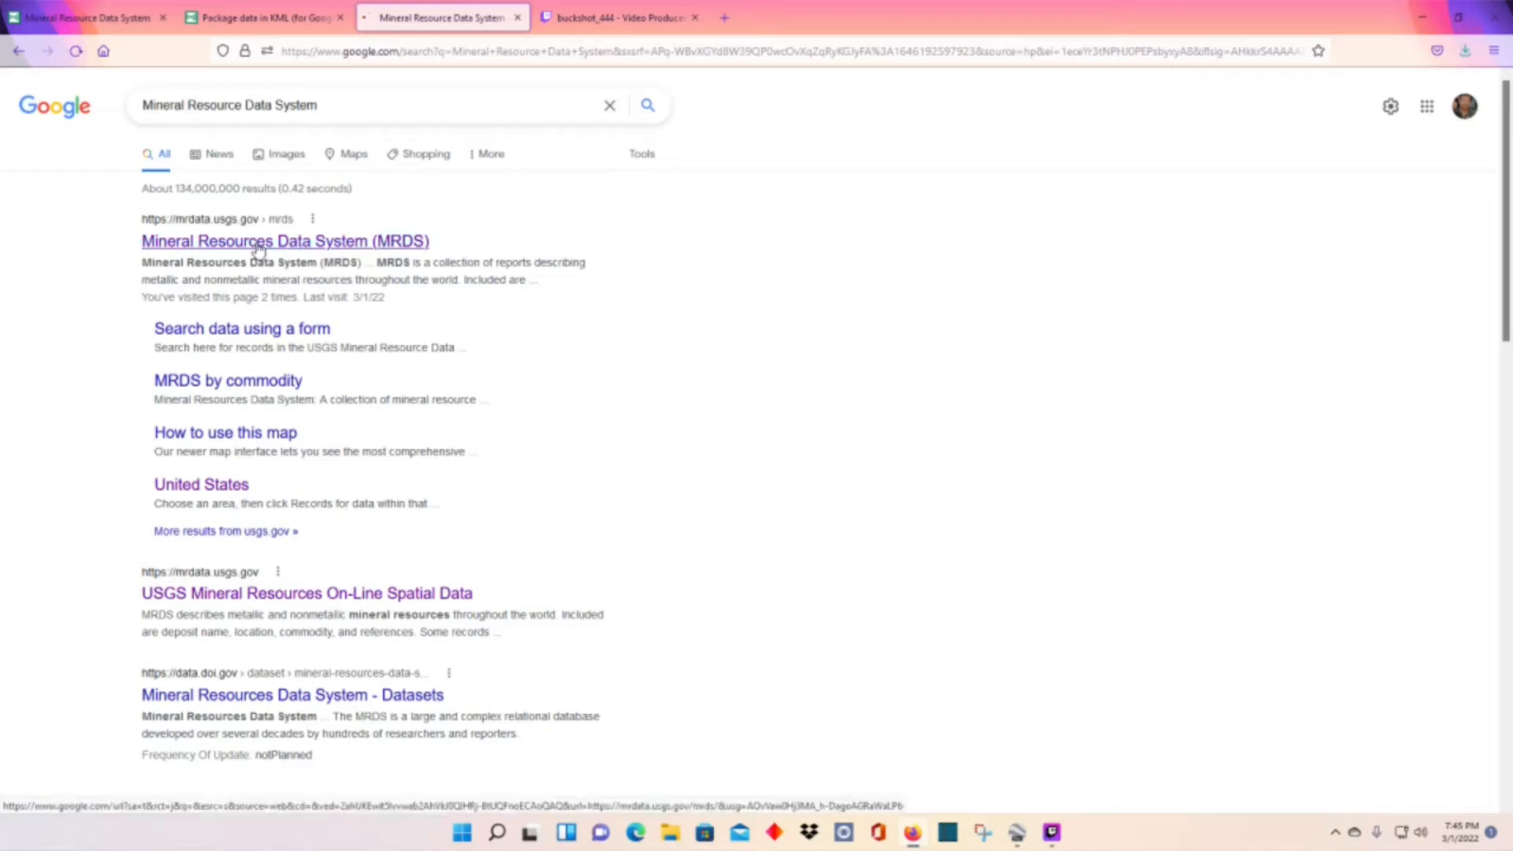
Step: Open the USGS MRDS page and scroll down to its CSV and Shapefile download section
left_click(284, 241)
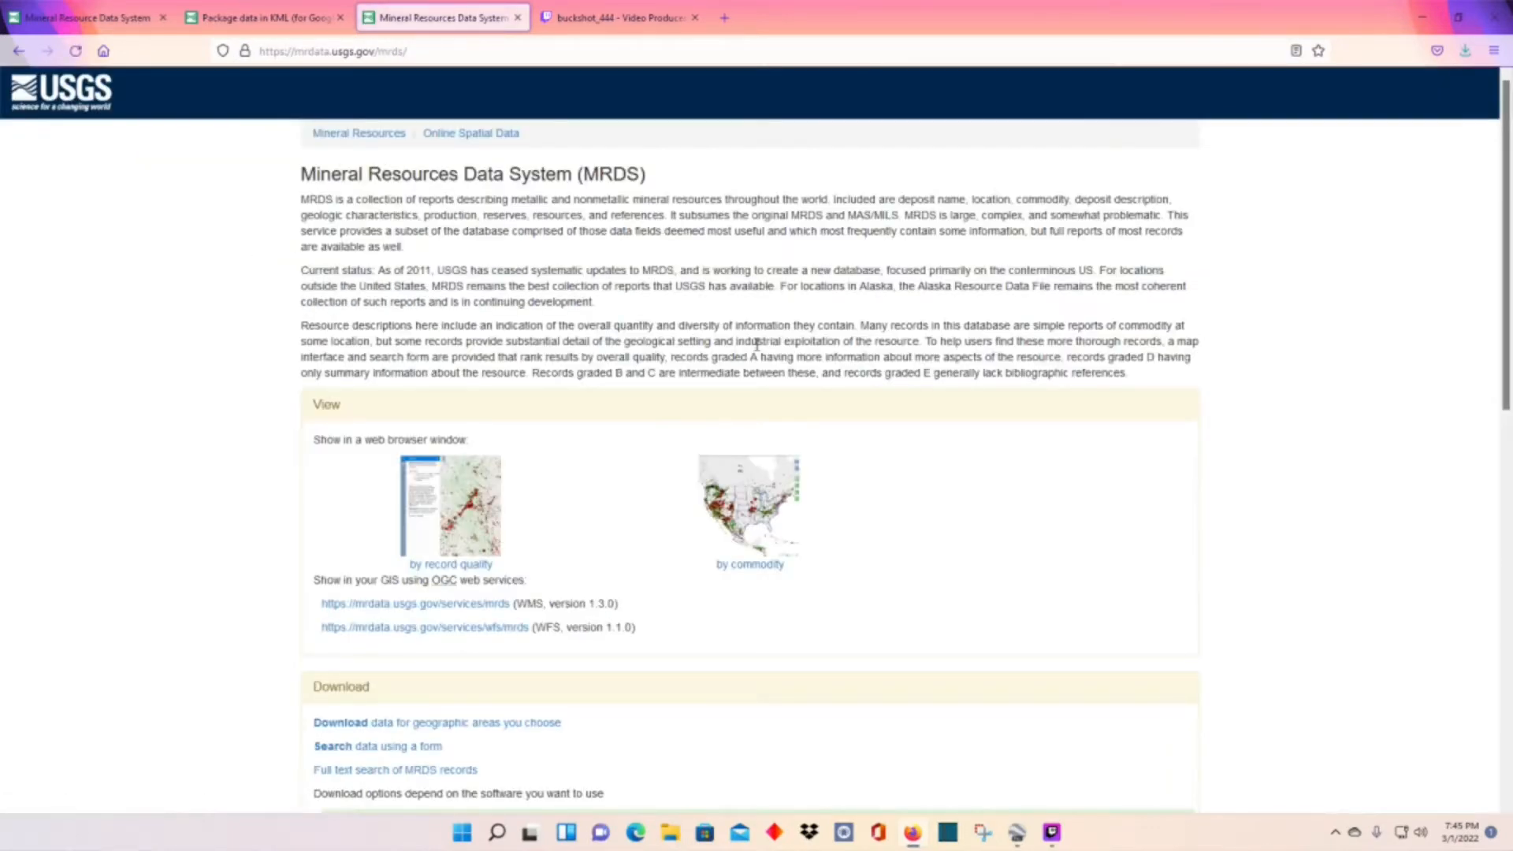
mouse_move(650, 506)
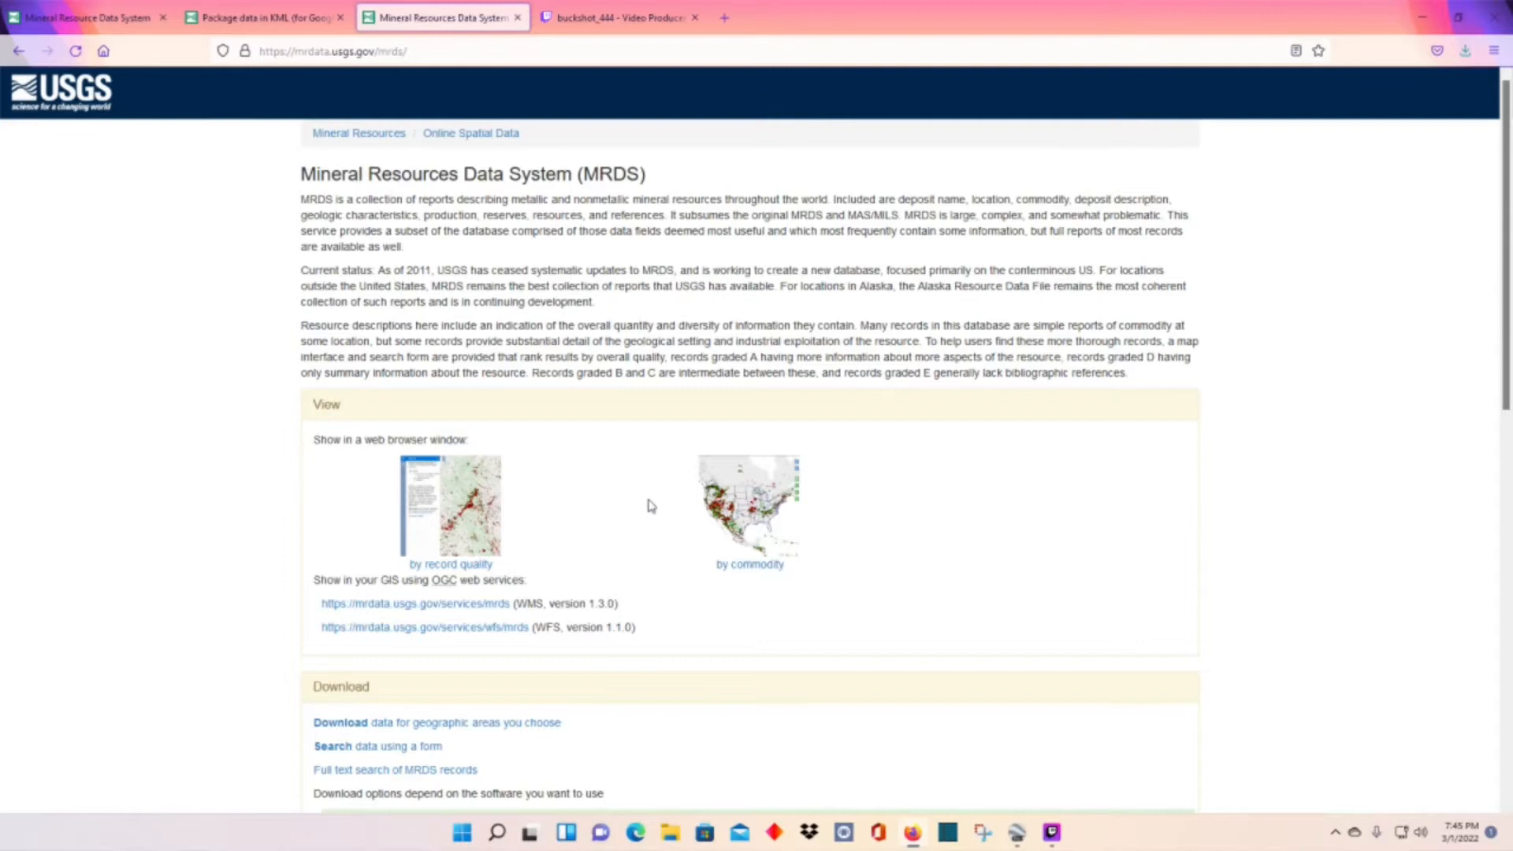
scroll("down", 3)
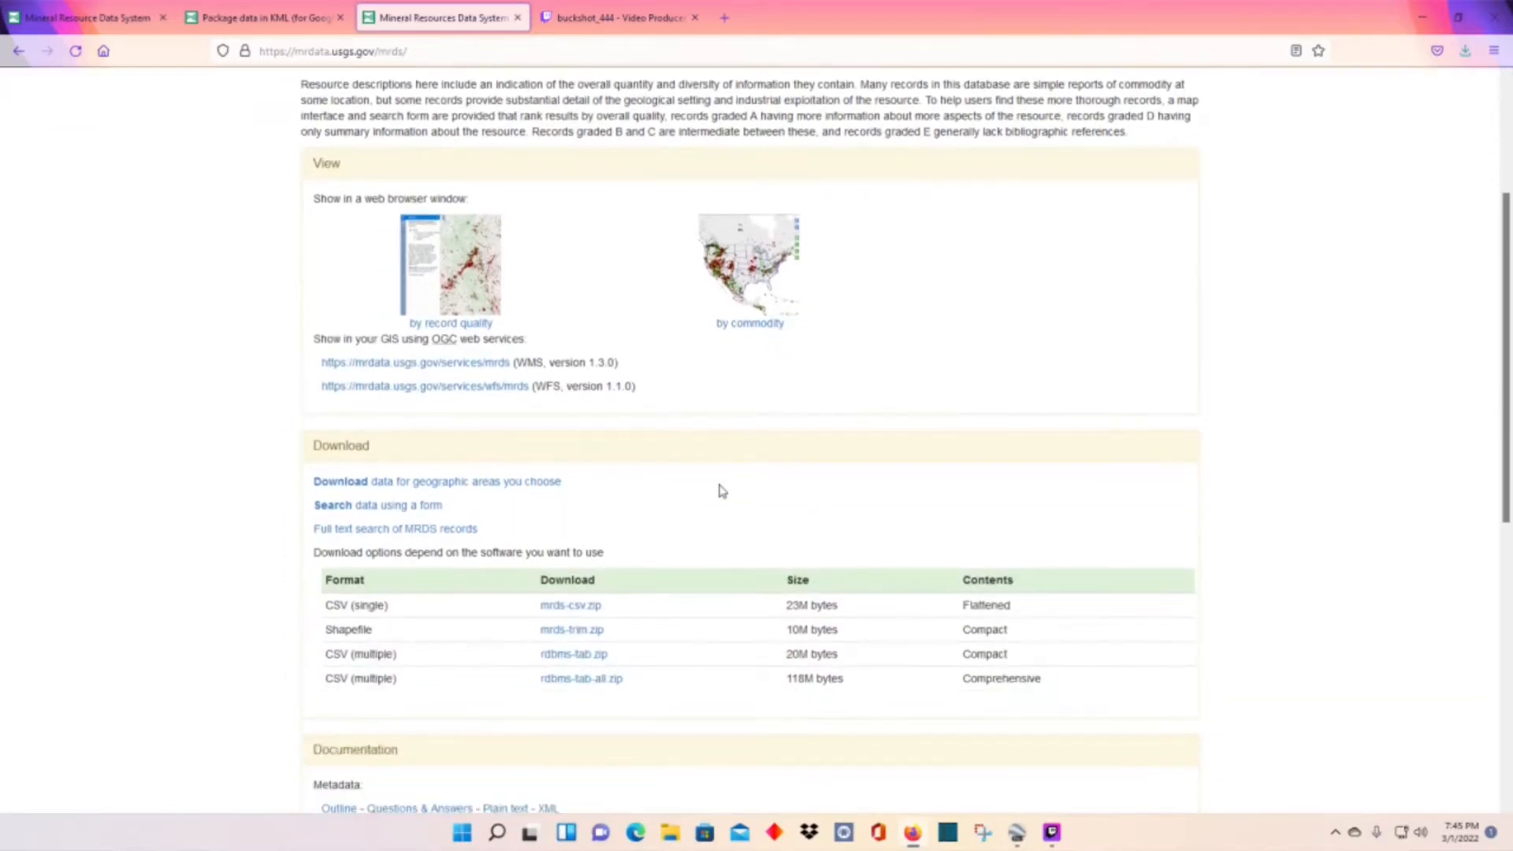
scroll("down", 3)
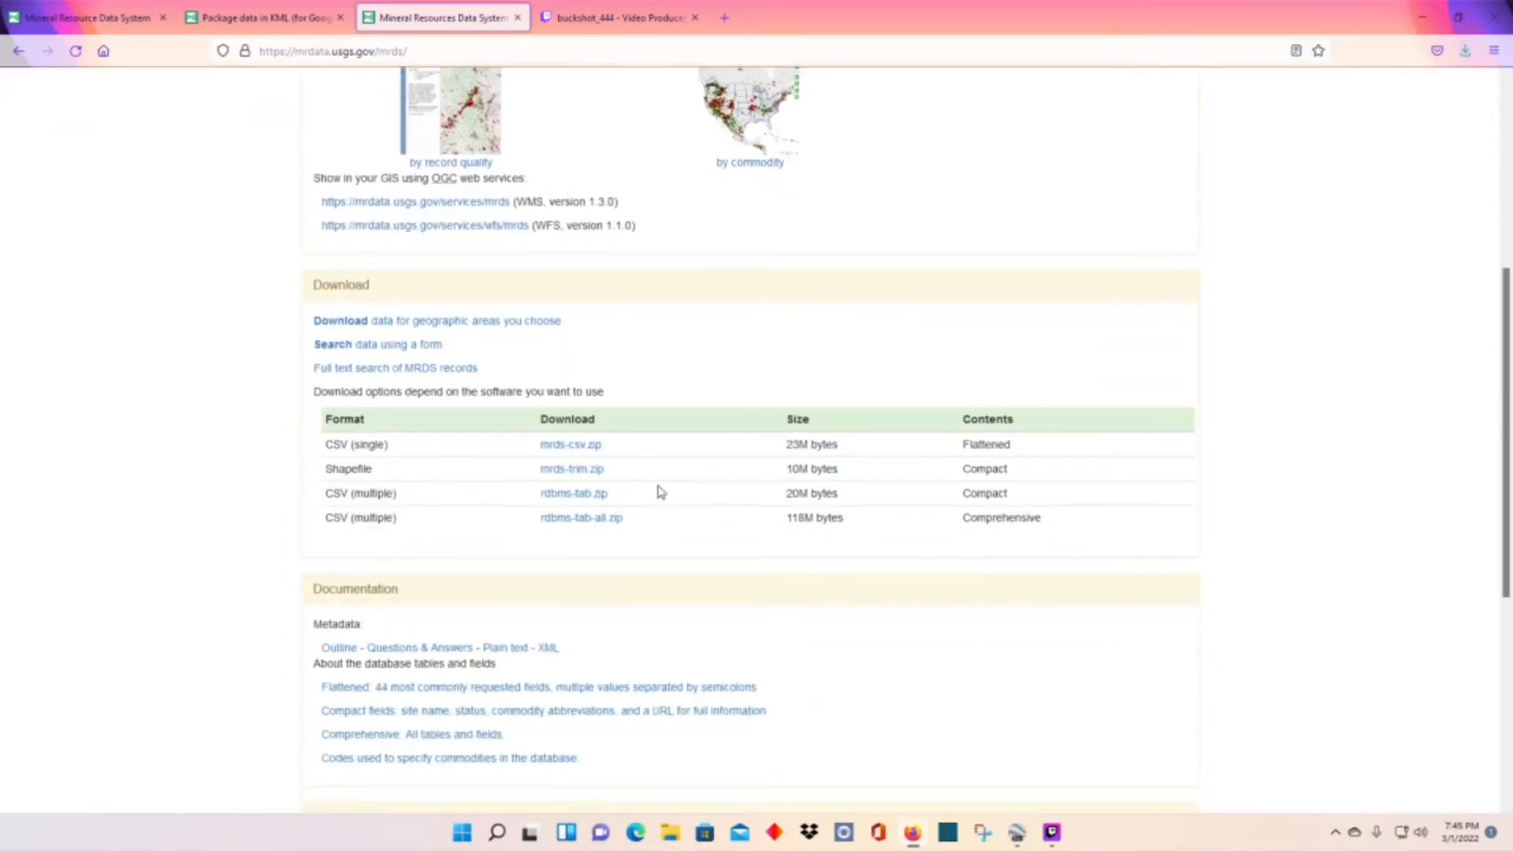
mouse_move(405, 328)
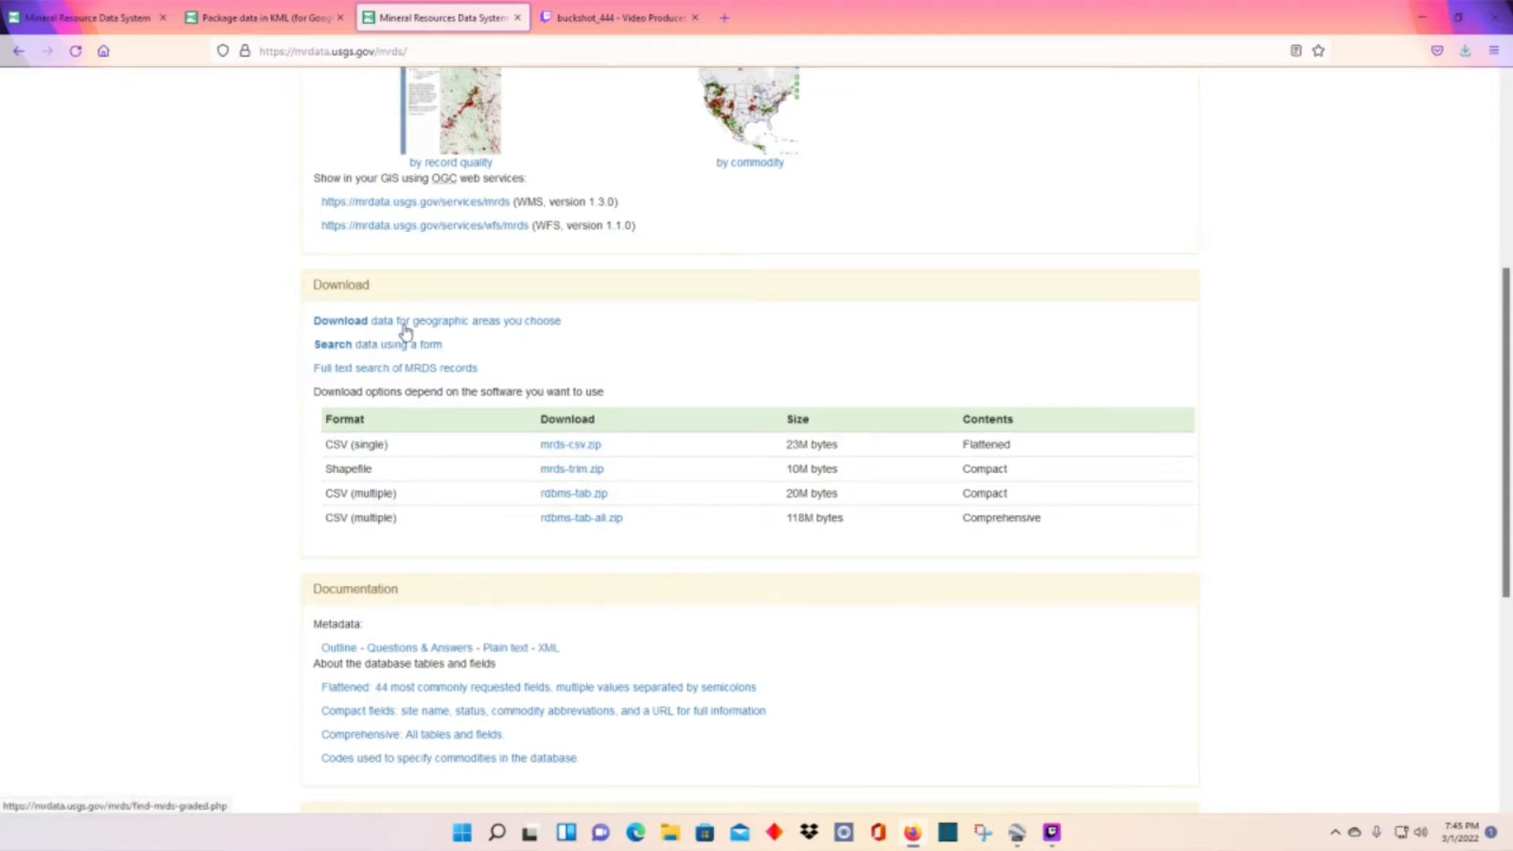
mouse_move(405, 320)
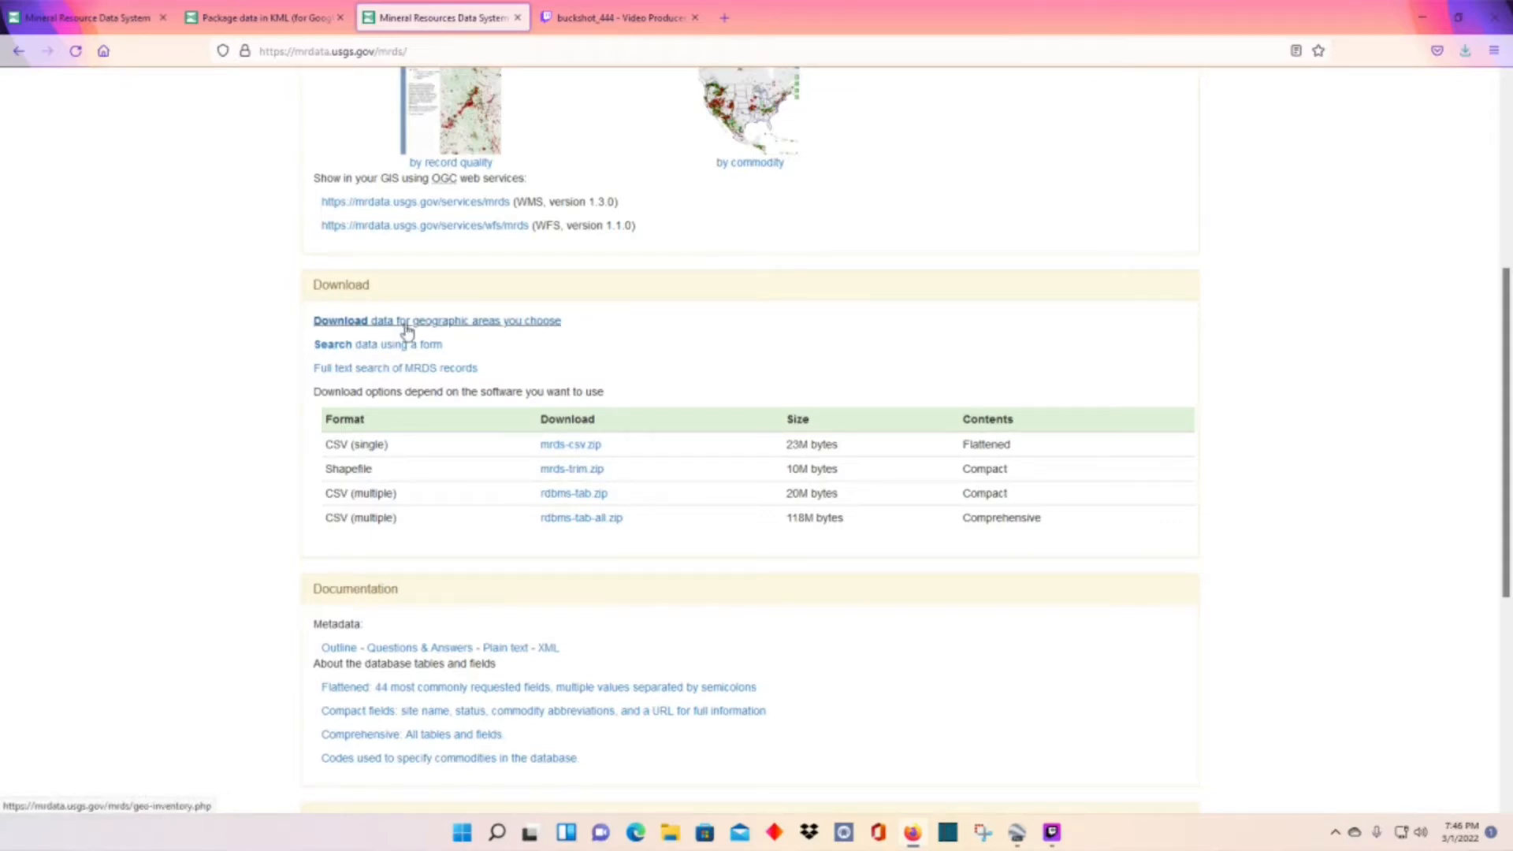
Step: Choose geographic-area downloads and select California, showing 42,749 records
left_click(436, 321)
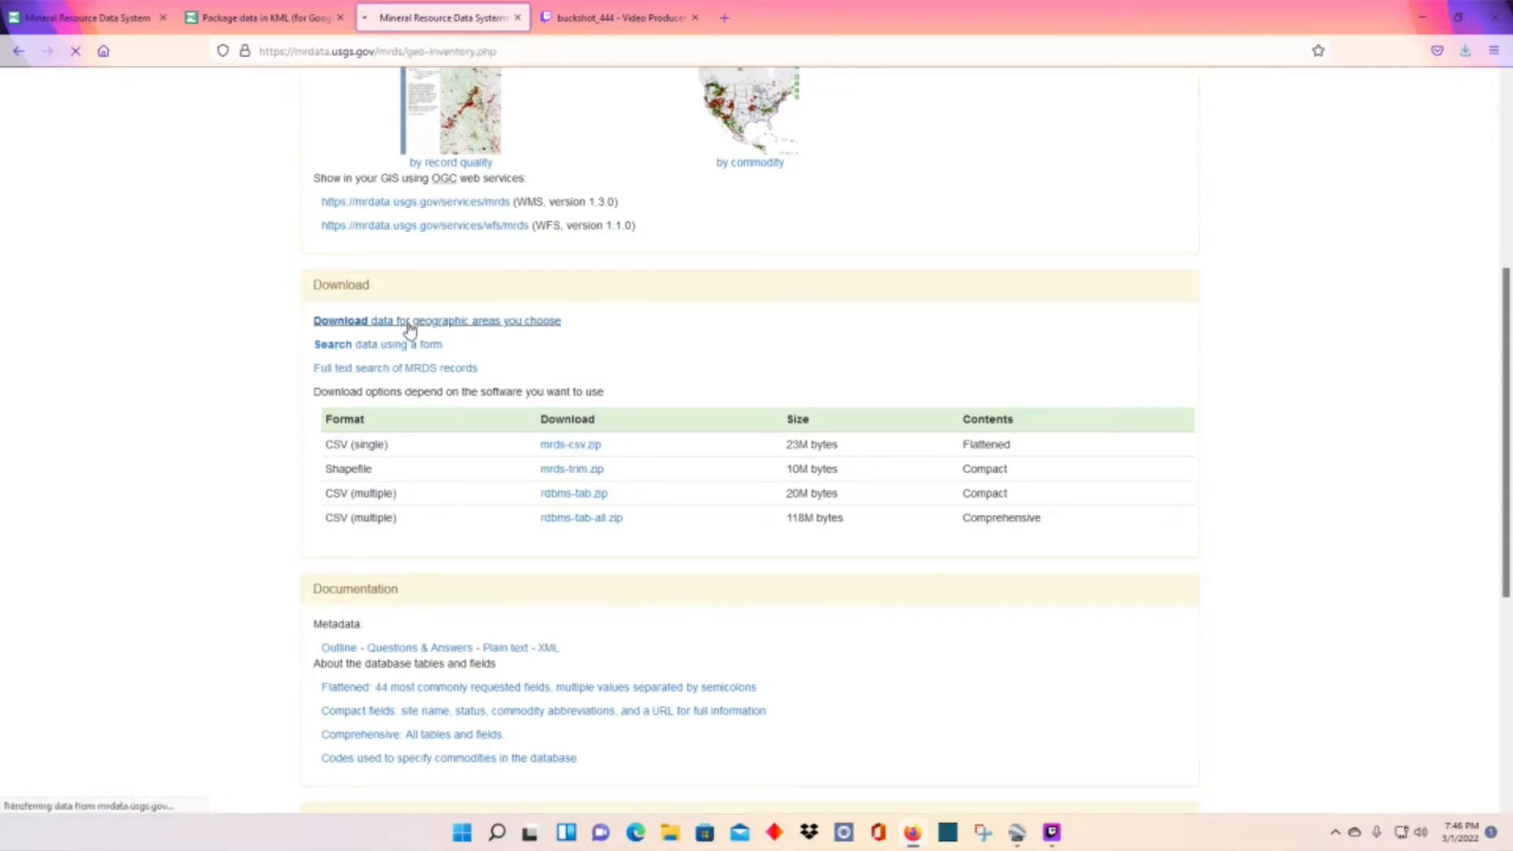
left_click(436, 321)
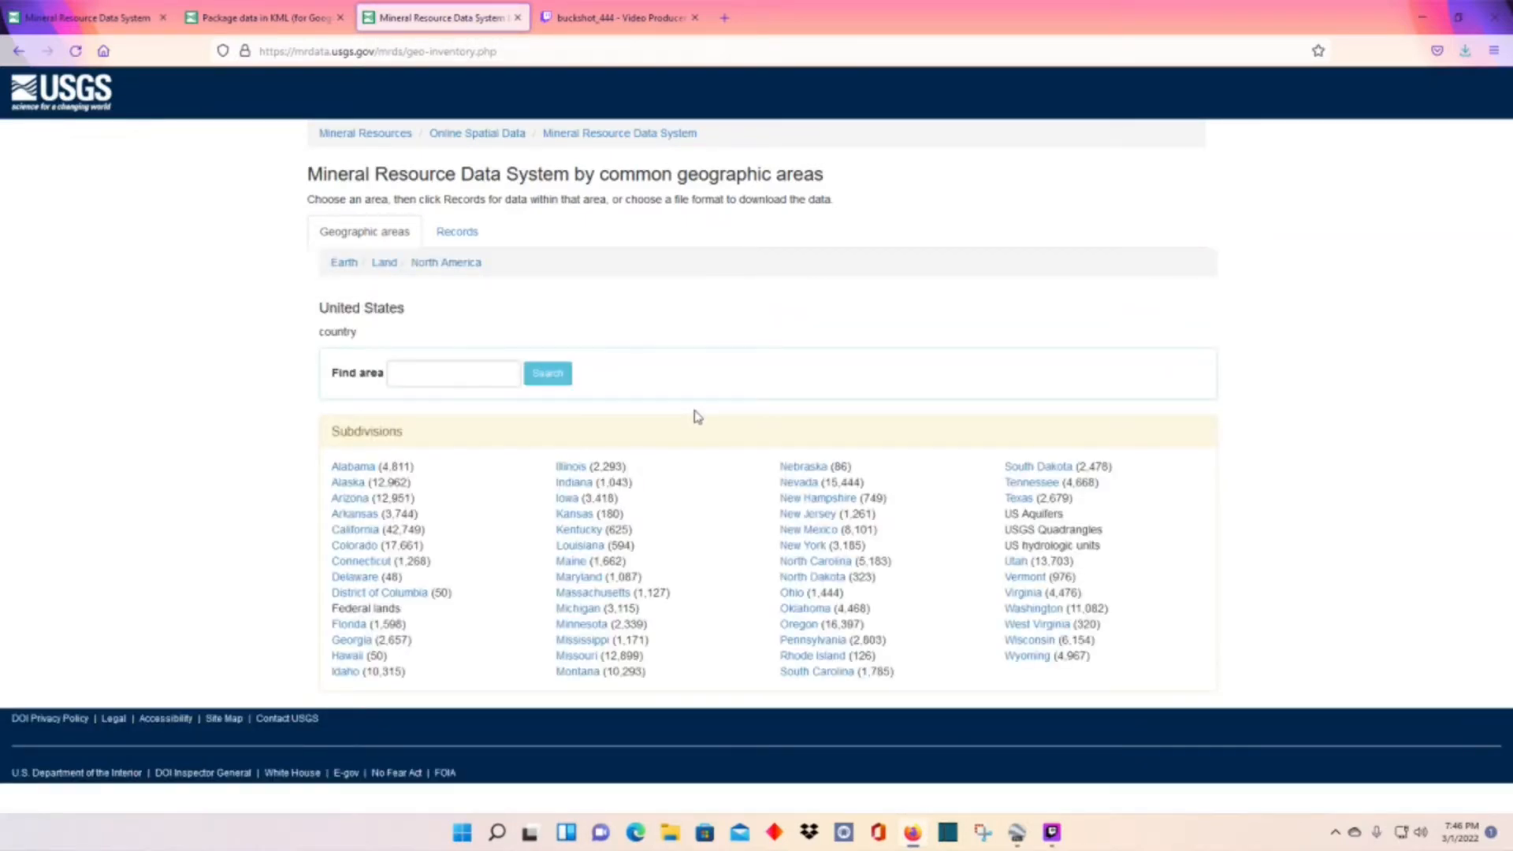
mouse_move(355, 529)
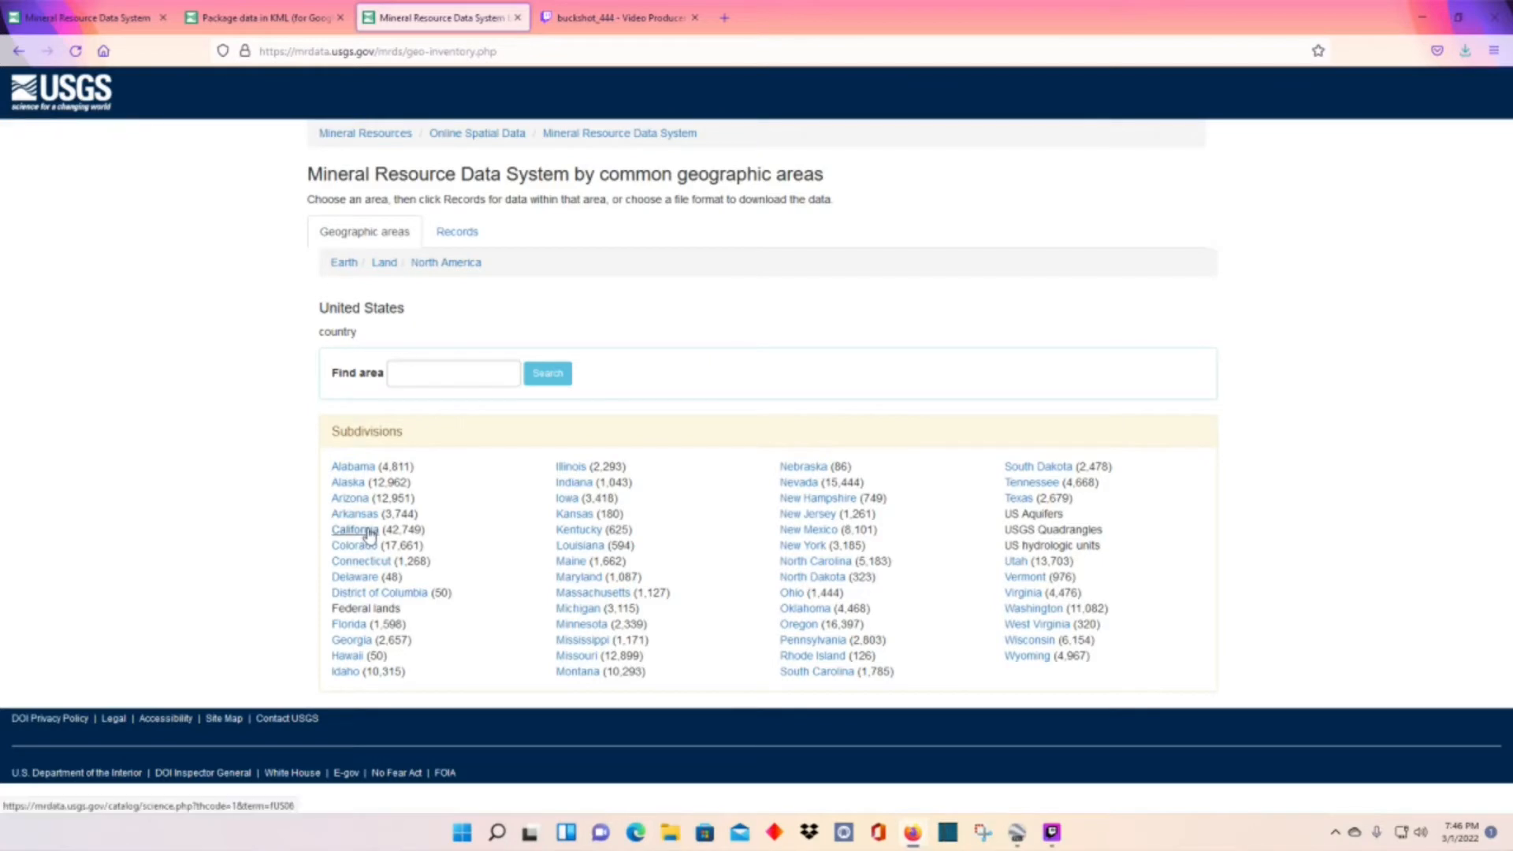
mouse_move(536, 498)
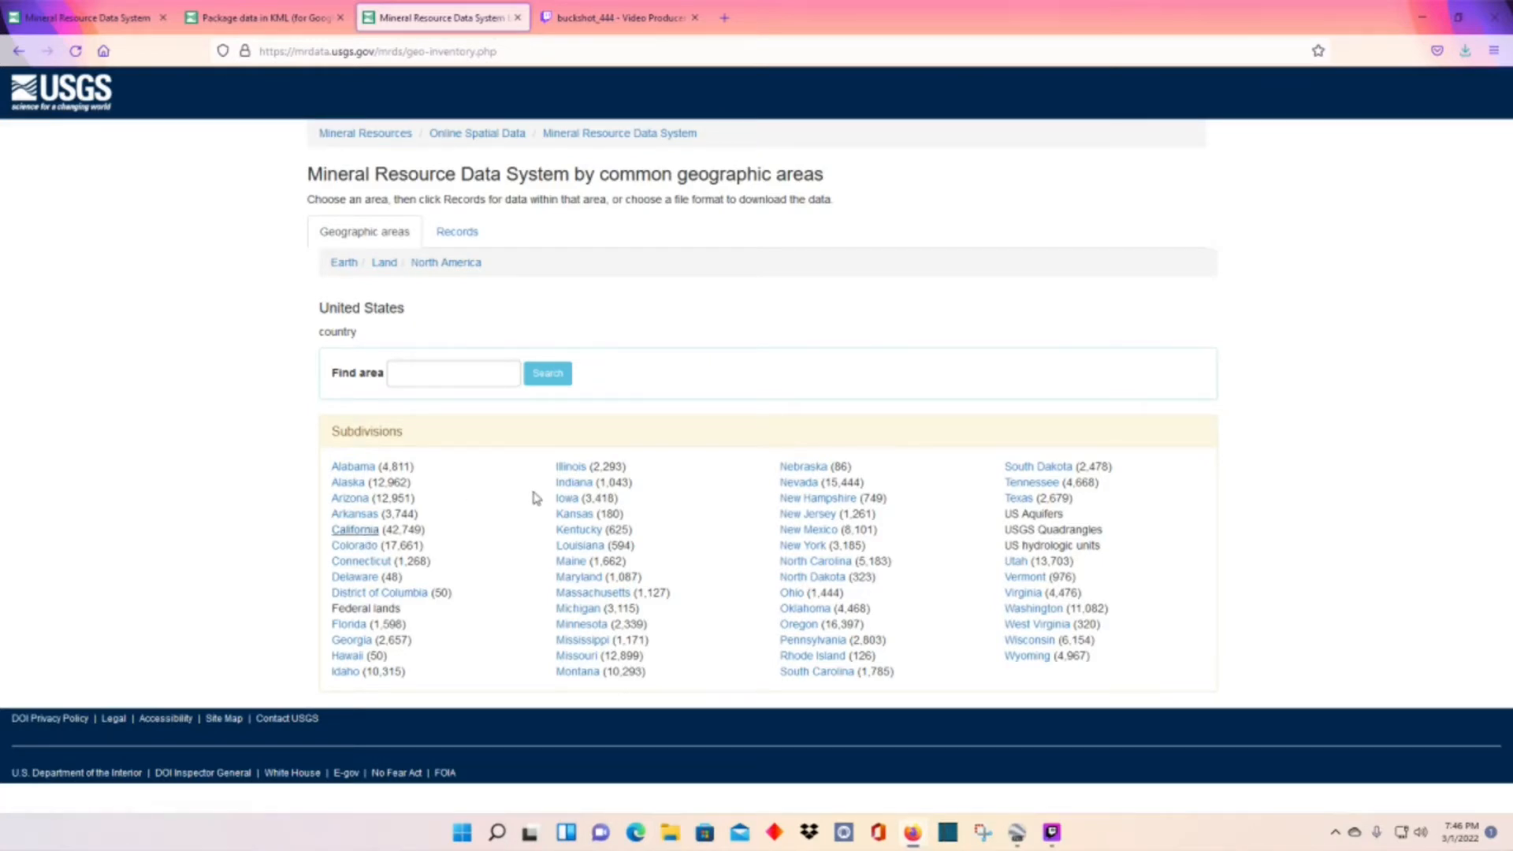
left_click(353, 529)
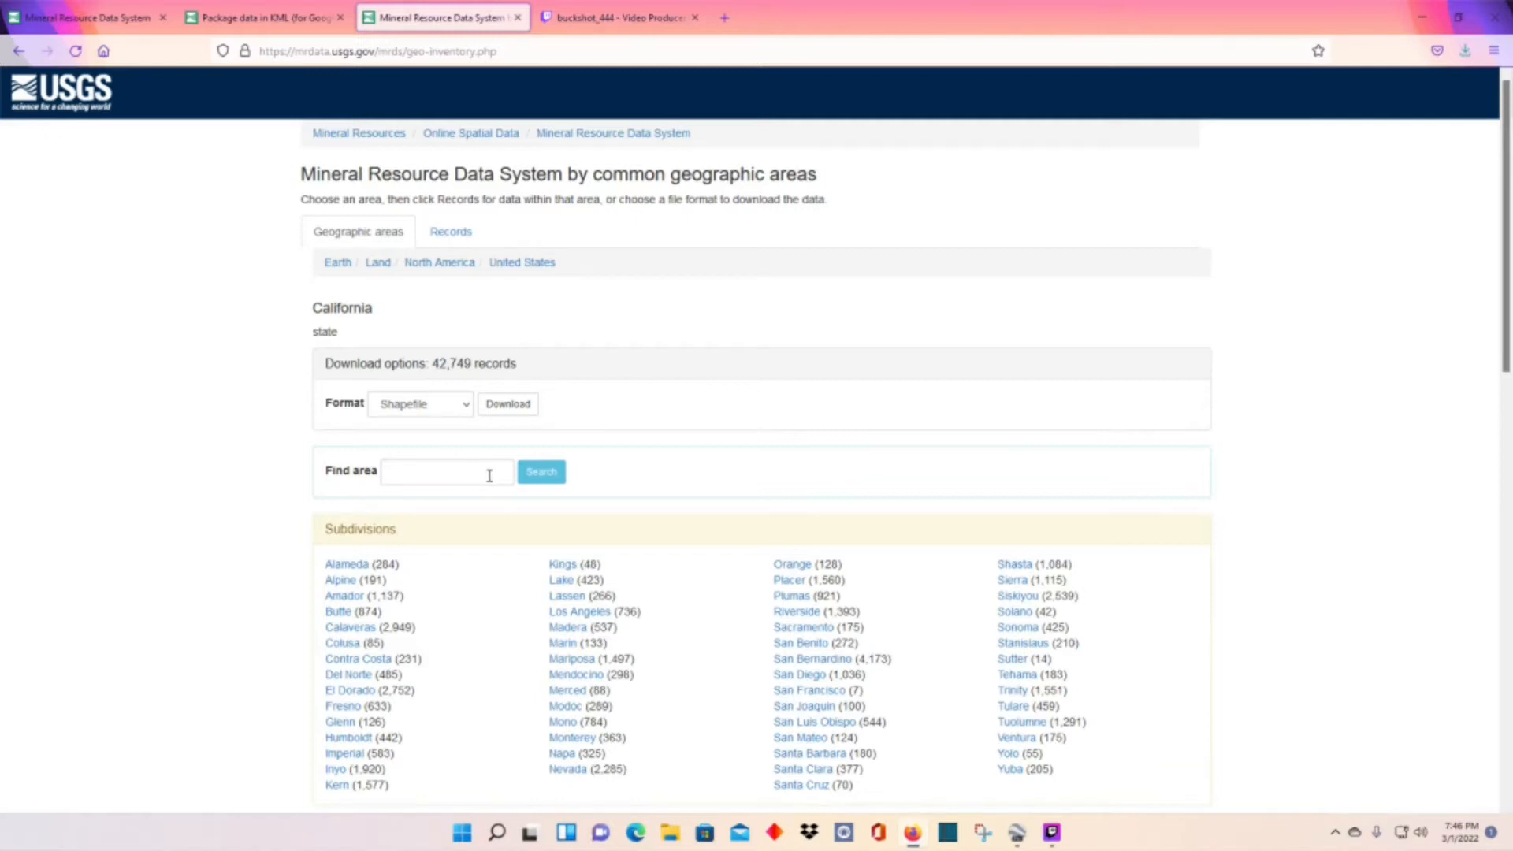
mouse_move(463, 473)
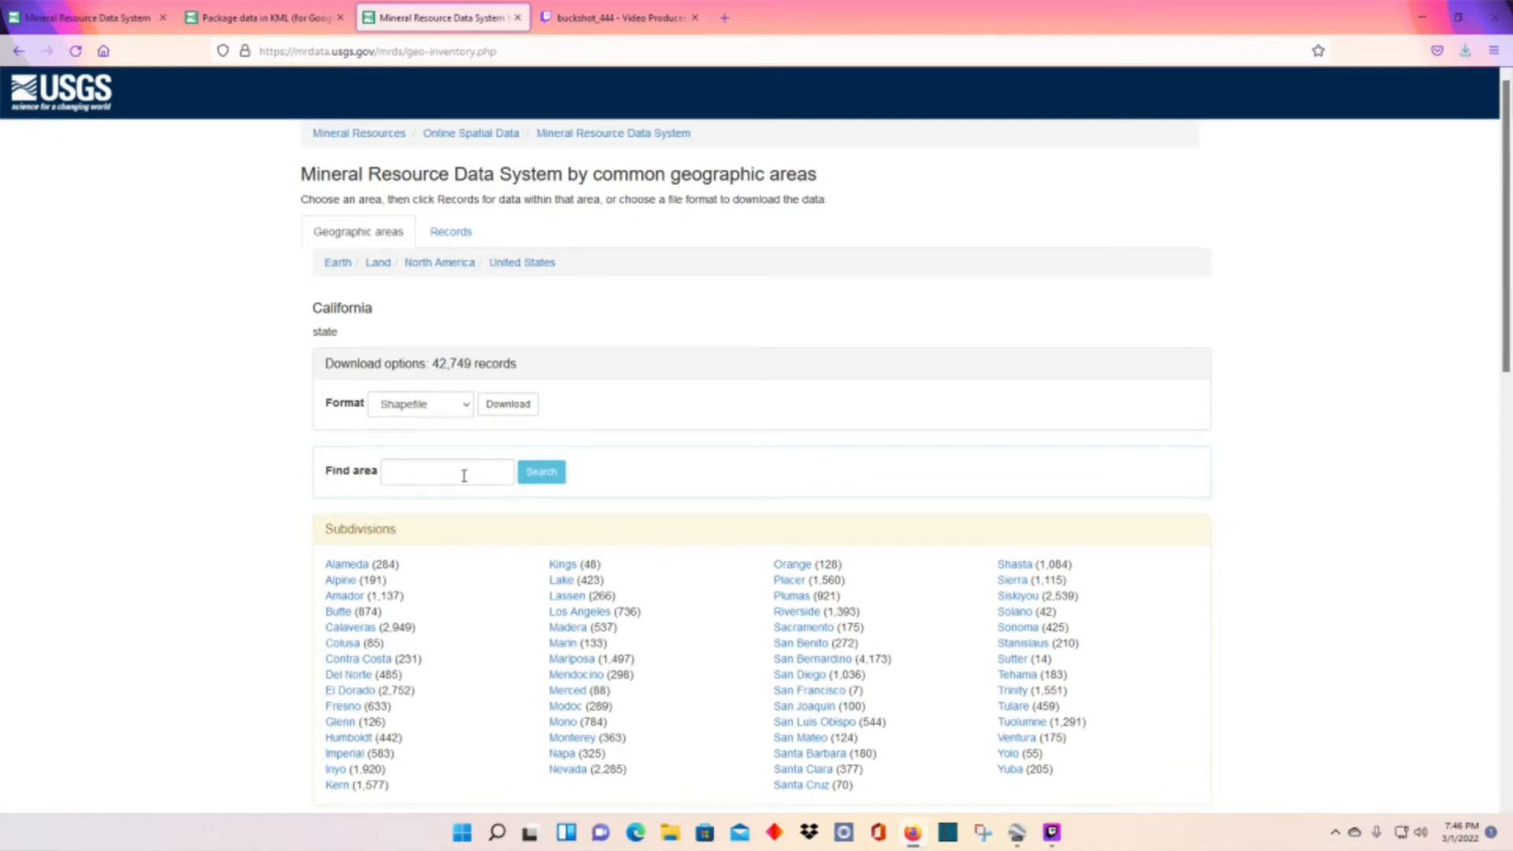
mouse_move(417, 404)
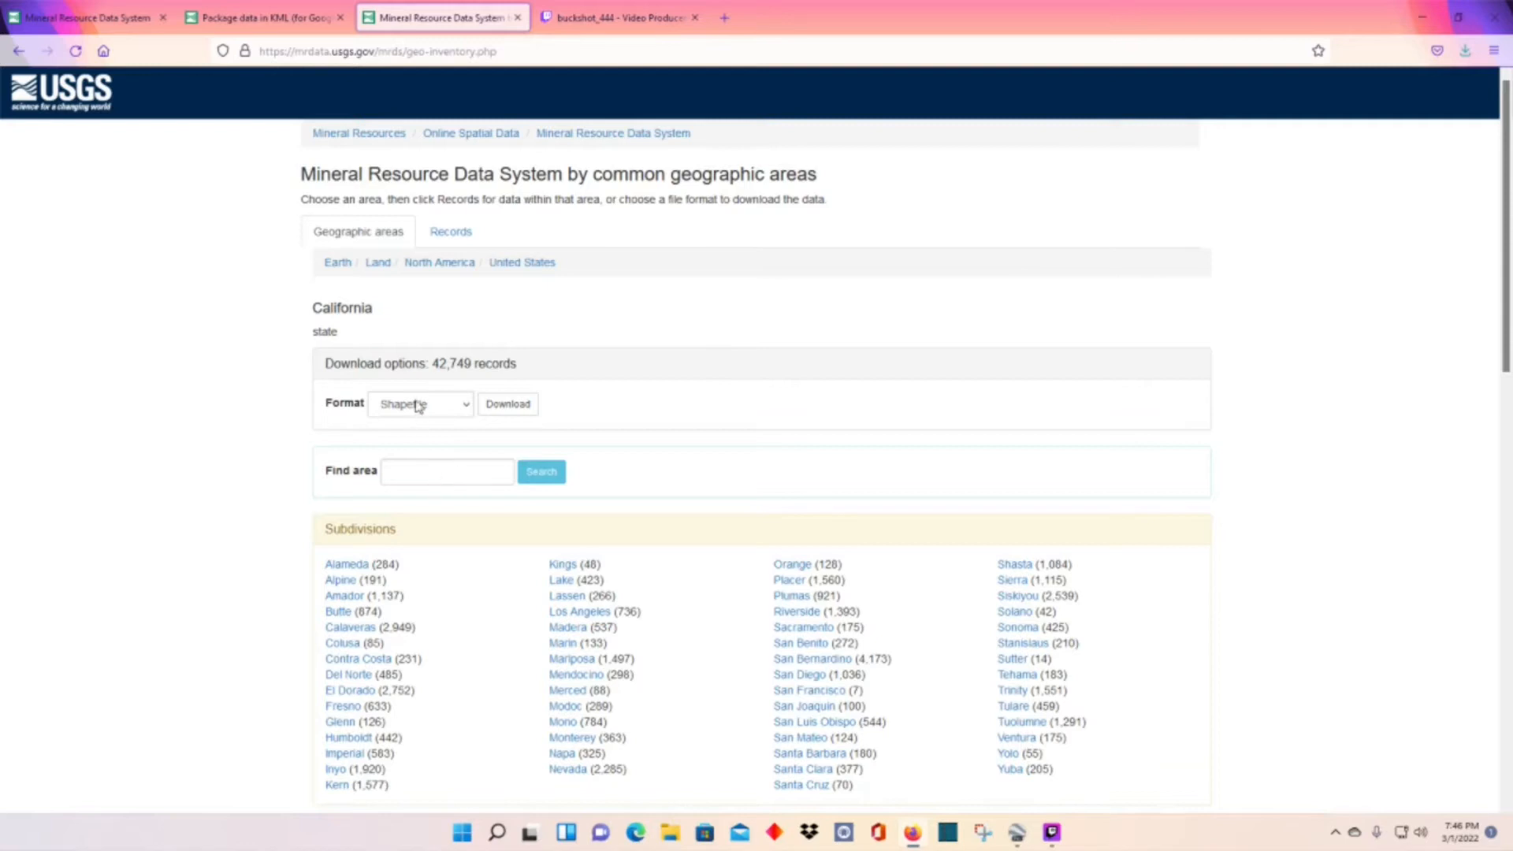
Step: Set the California download format to Google Earth and request the download
left_click(420, 404)
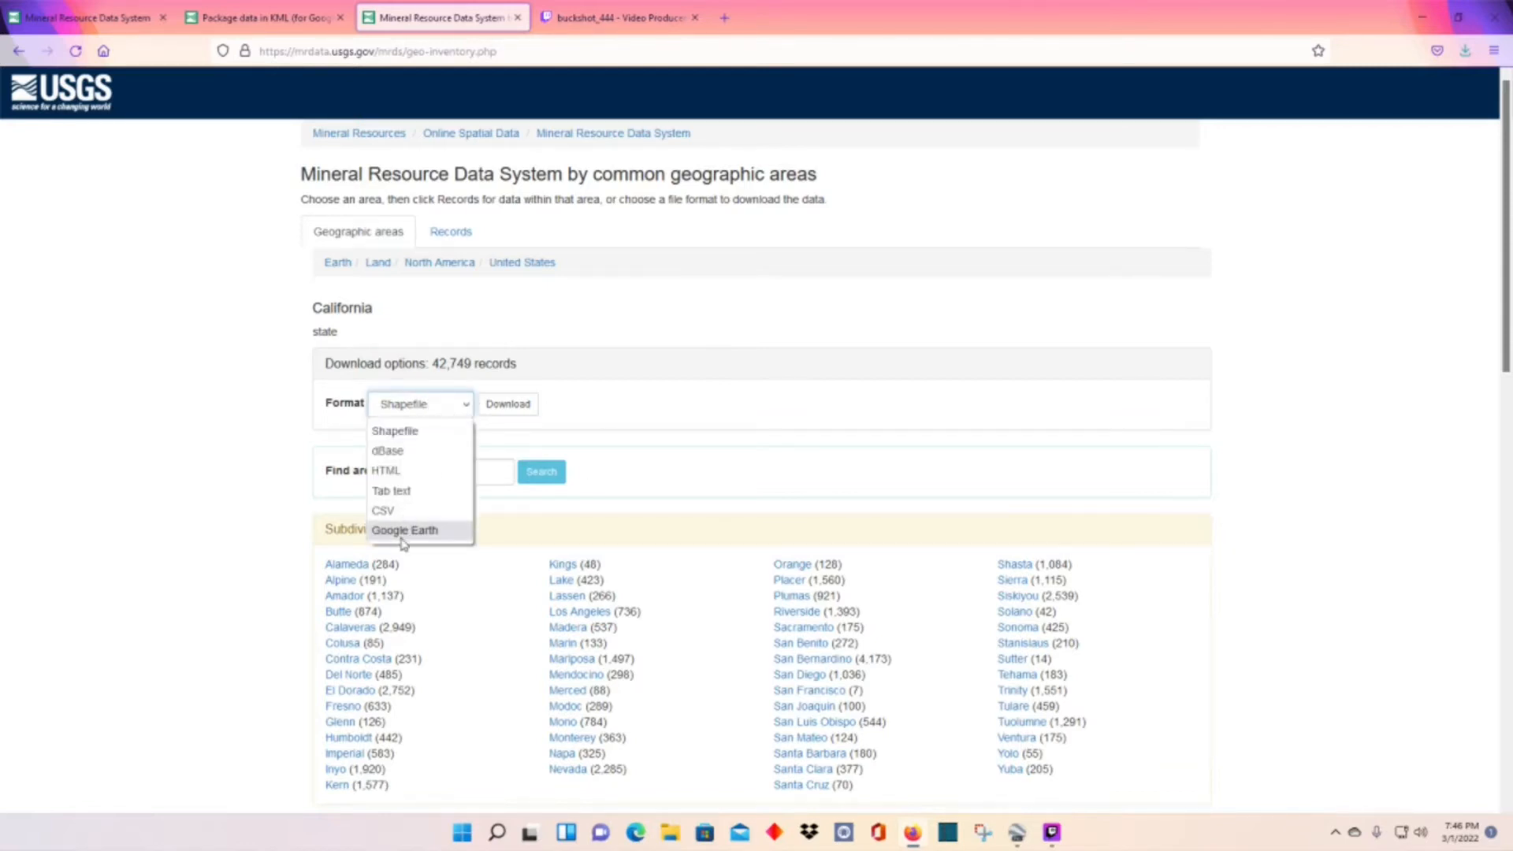
left_click(404, 529)
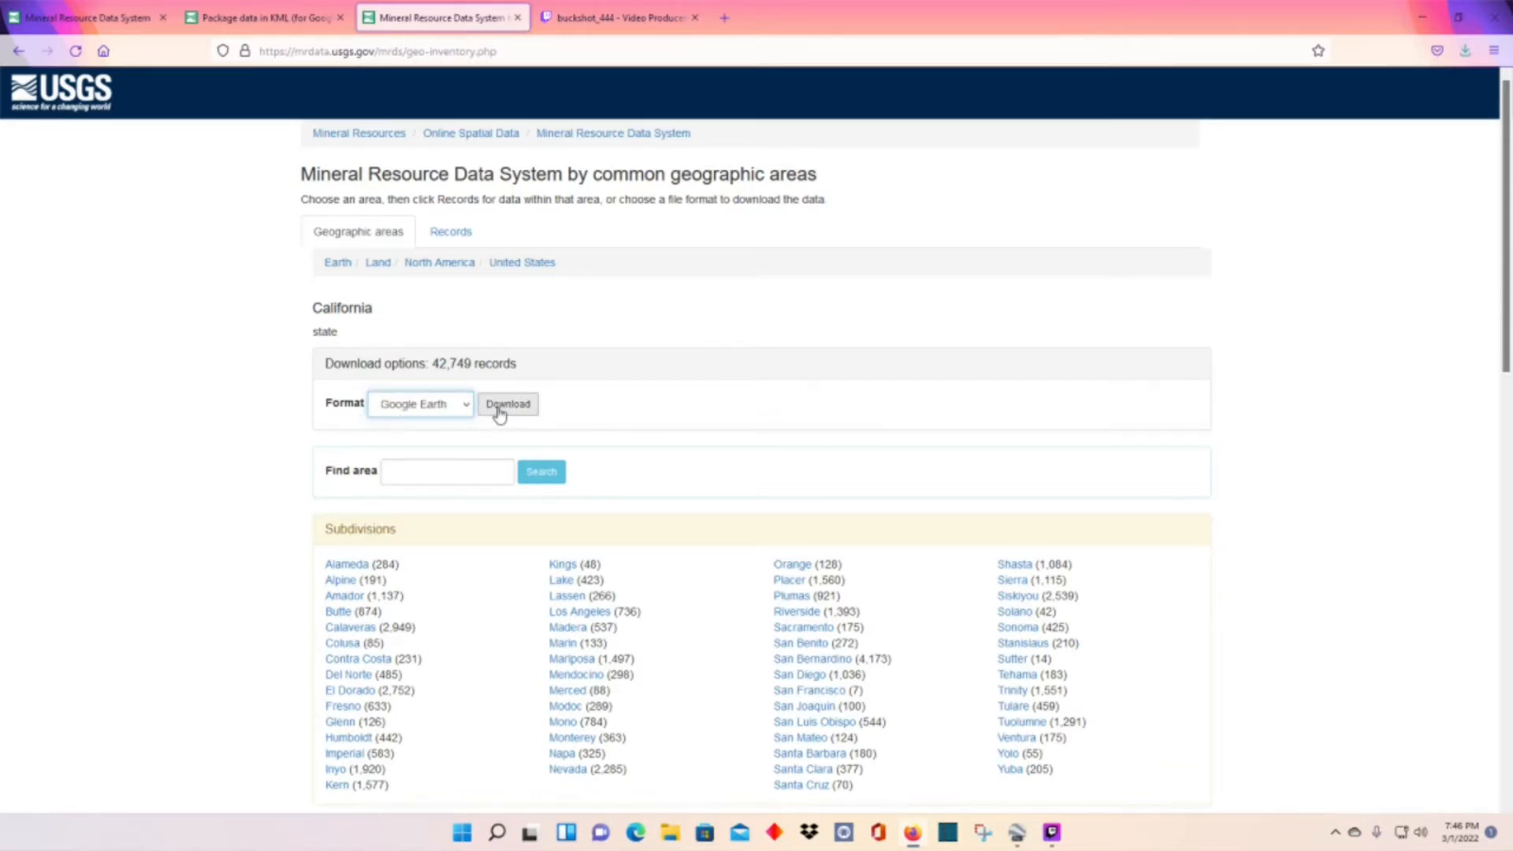
mouse_move(491, 448)
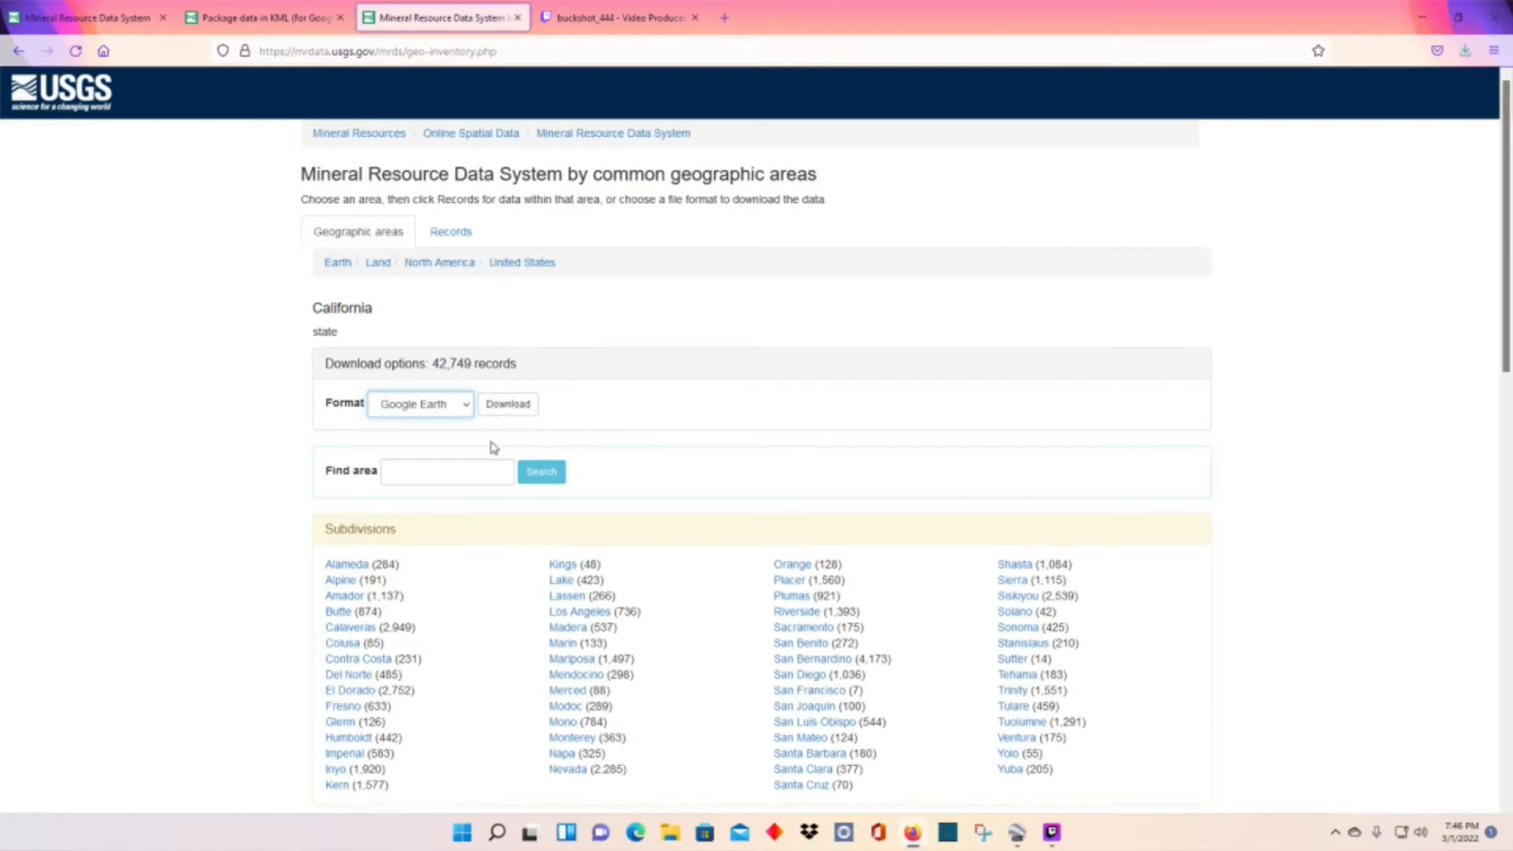
mouse_move(568, 456)
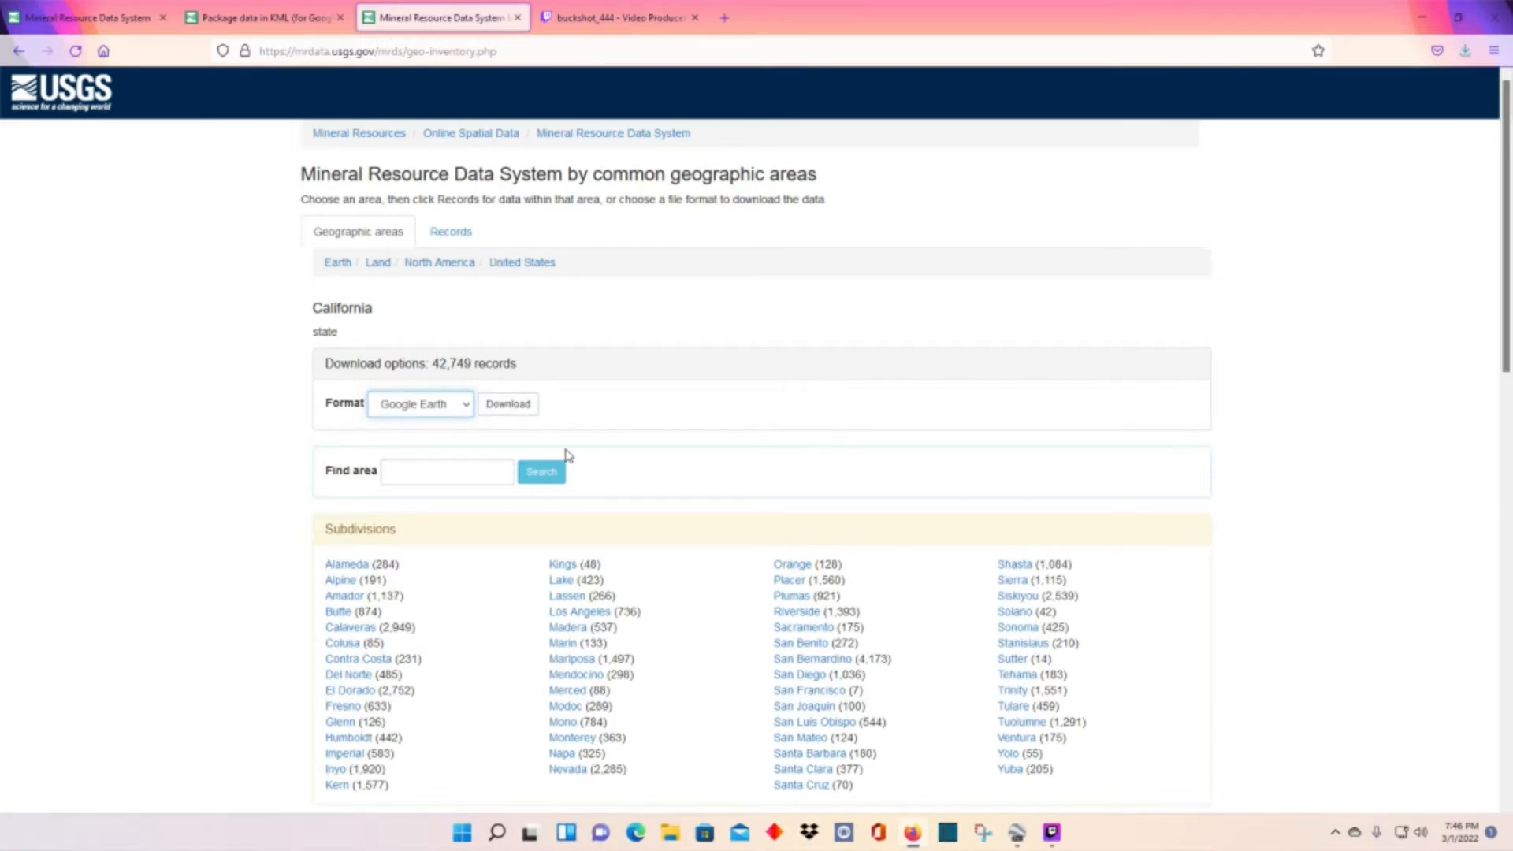
mouse_move(704, 456)
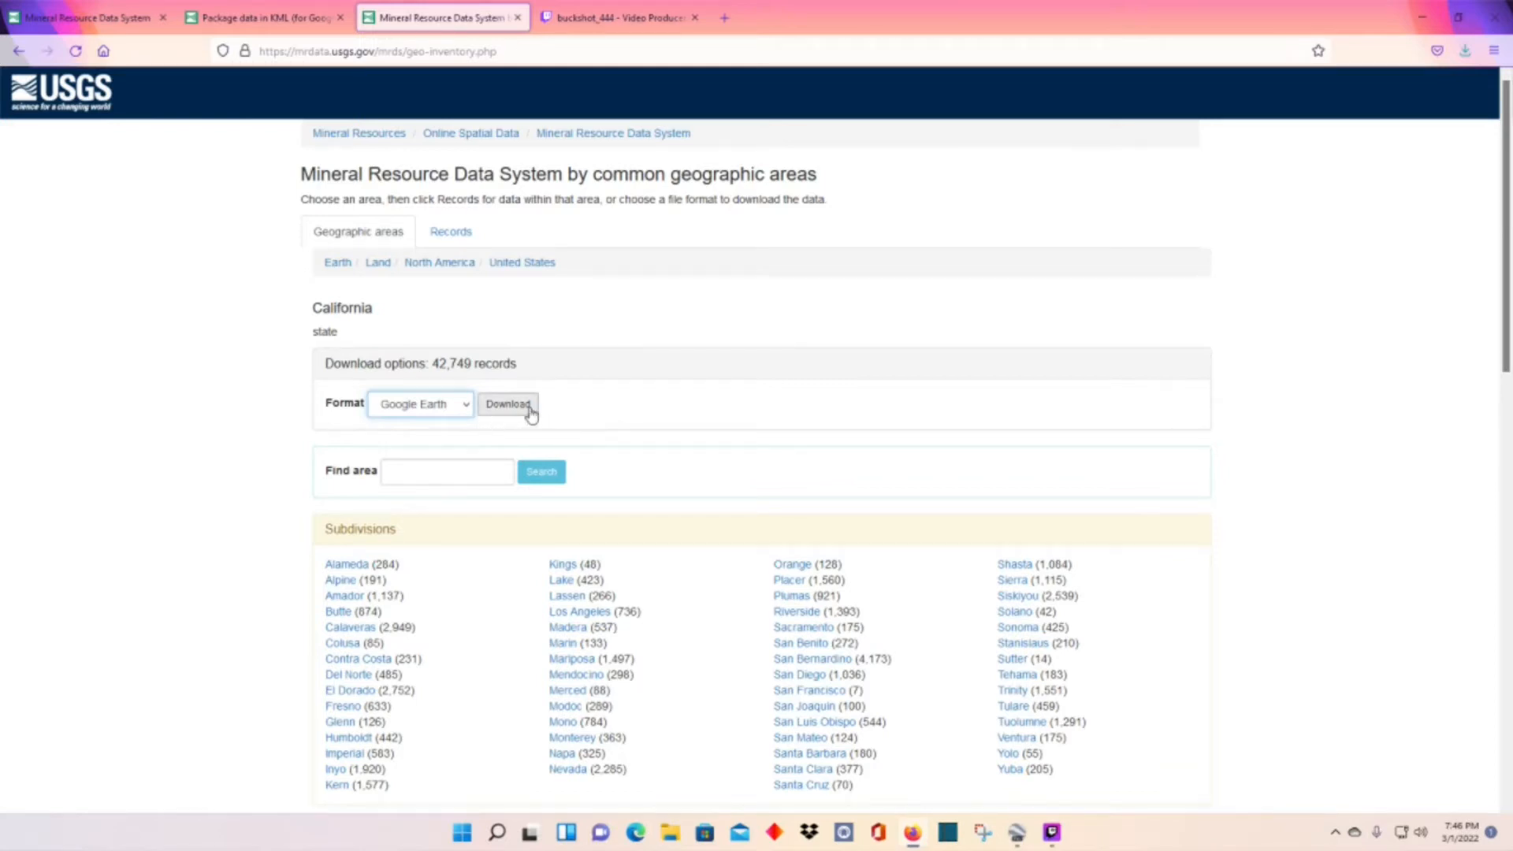
left_click(508, 404)
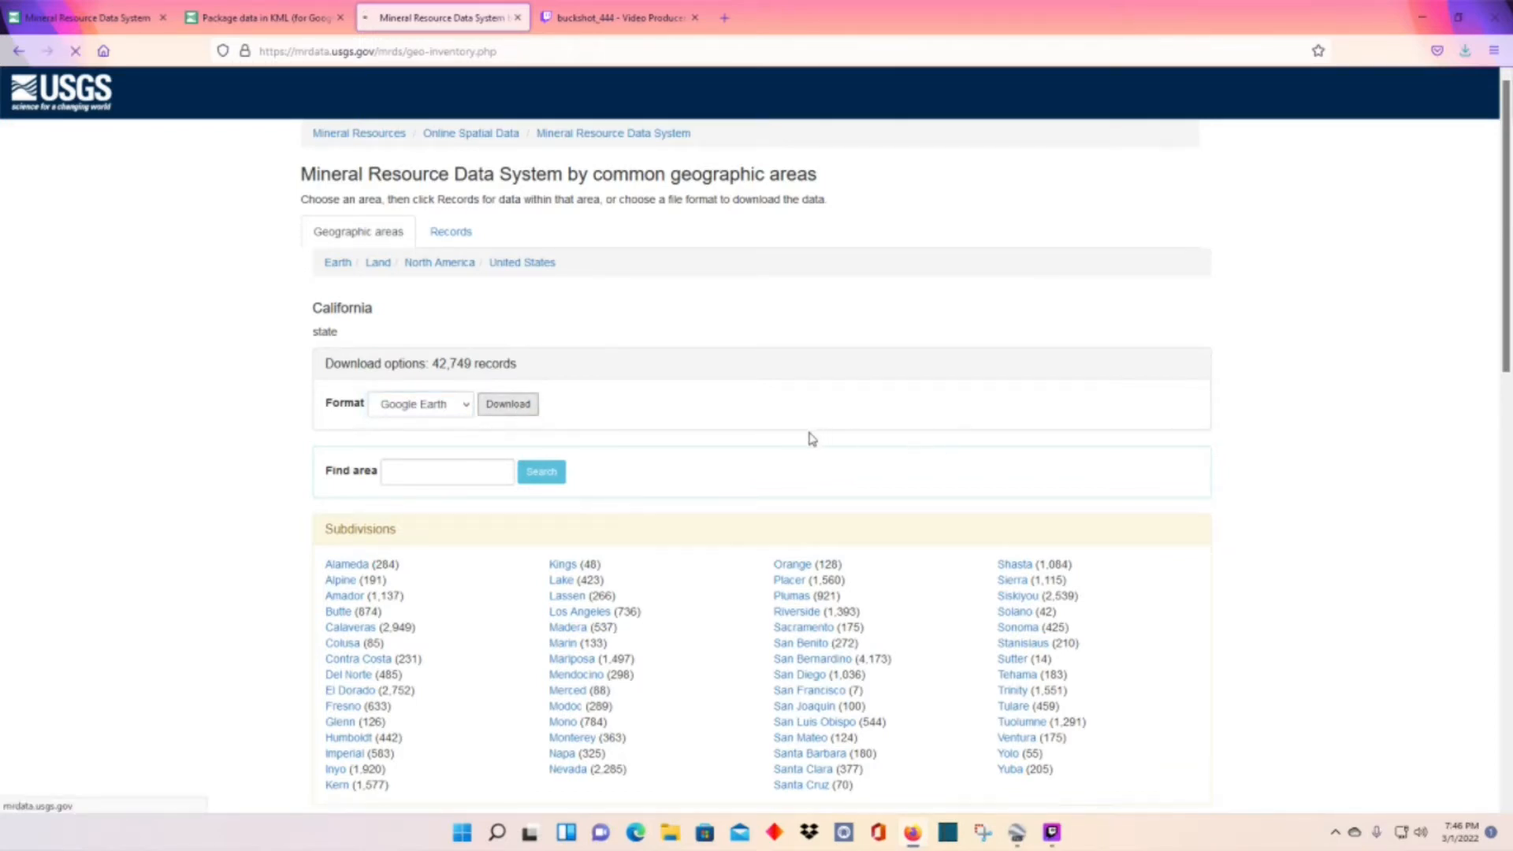
mouse_move(707, 406)
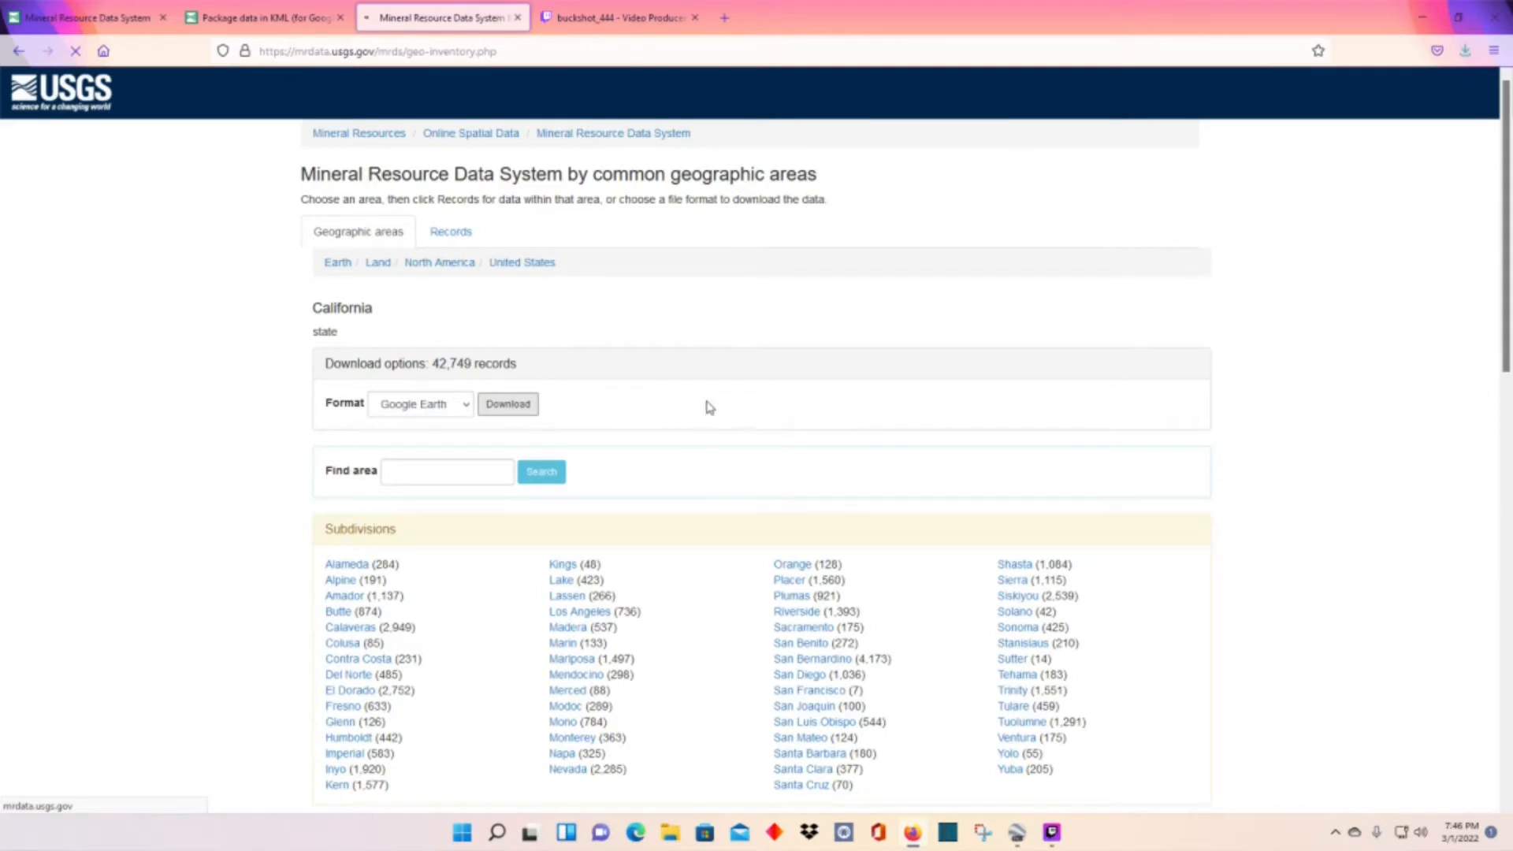
Step: Download mrds-fUS06-2.kml, open it with Google Earth, and check download progress
left_click(506, 404)
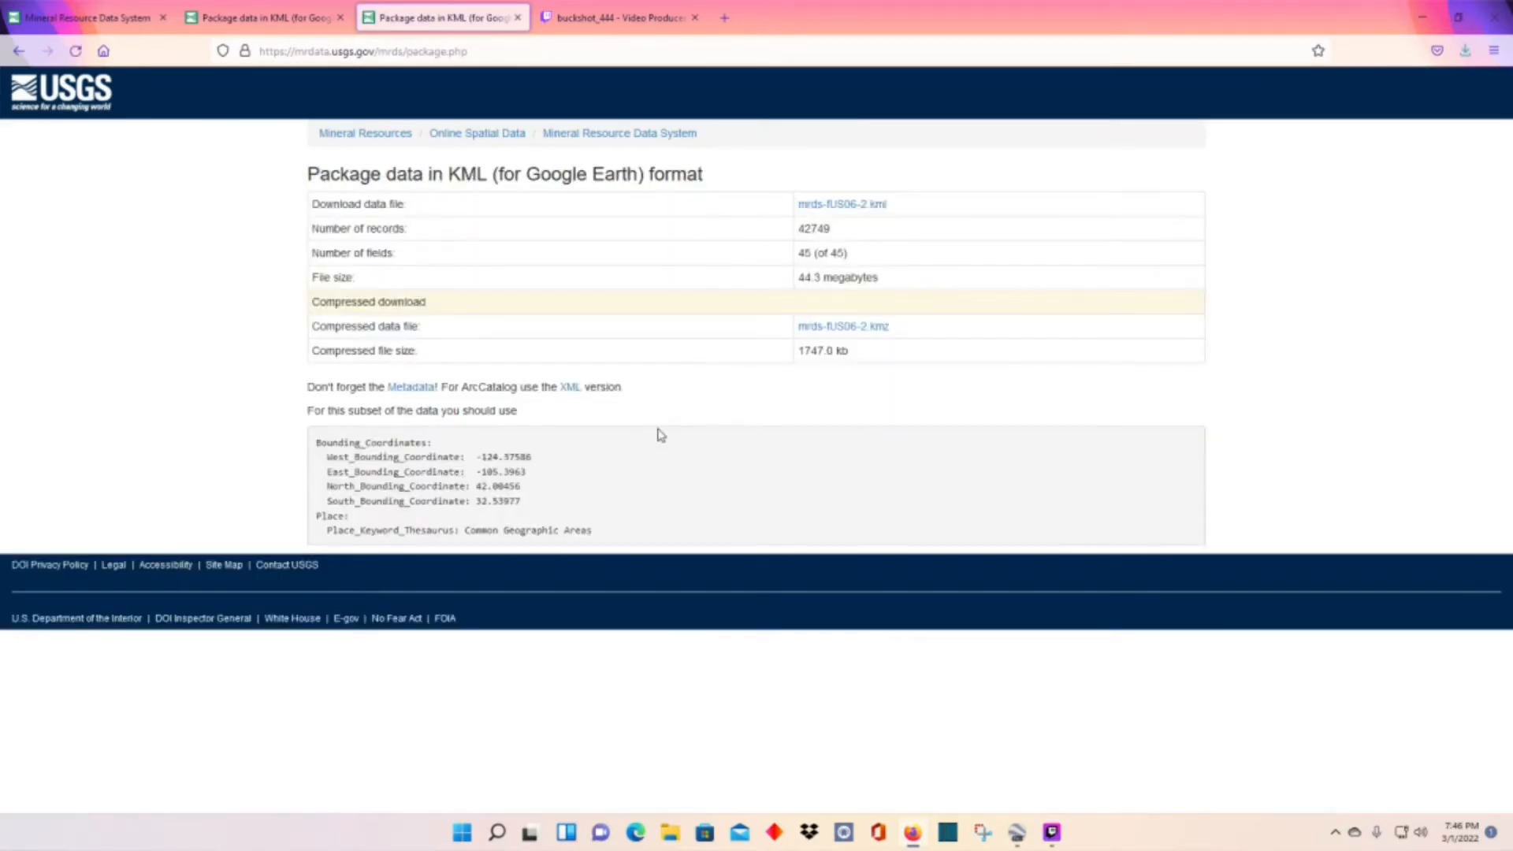
mouse_move(596, 434)
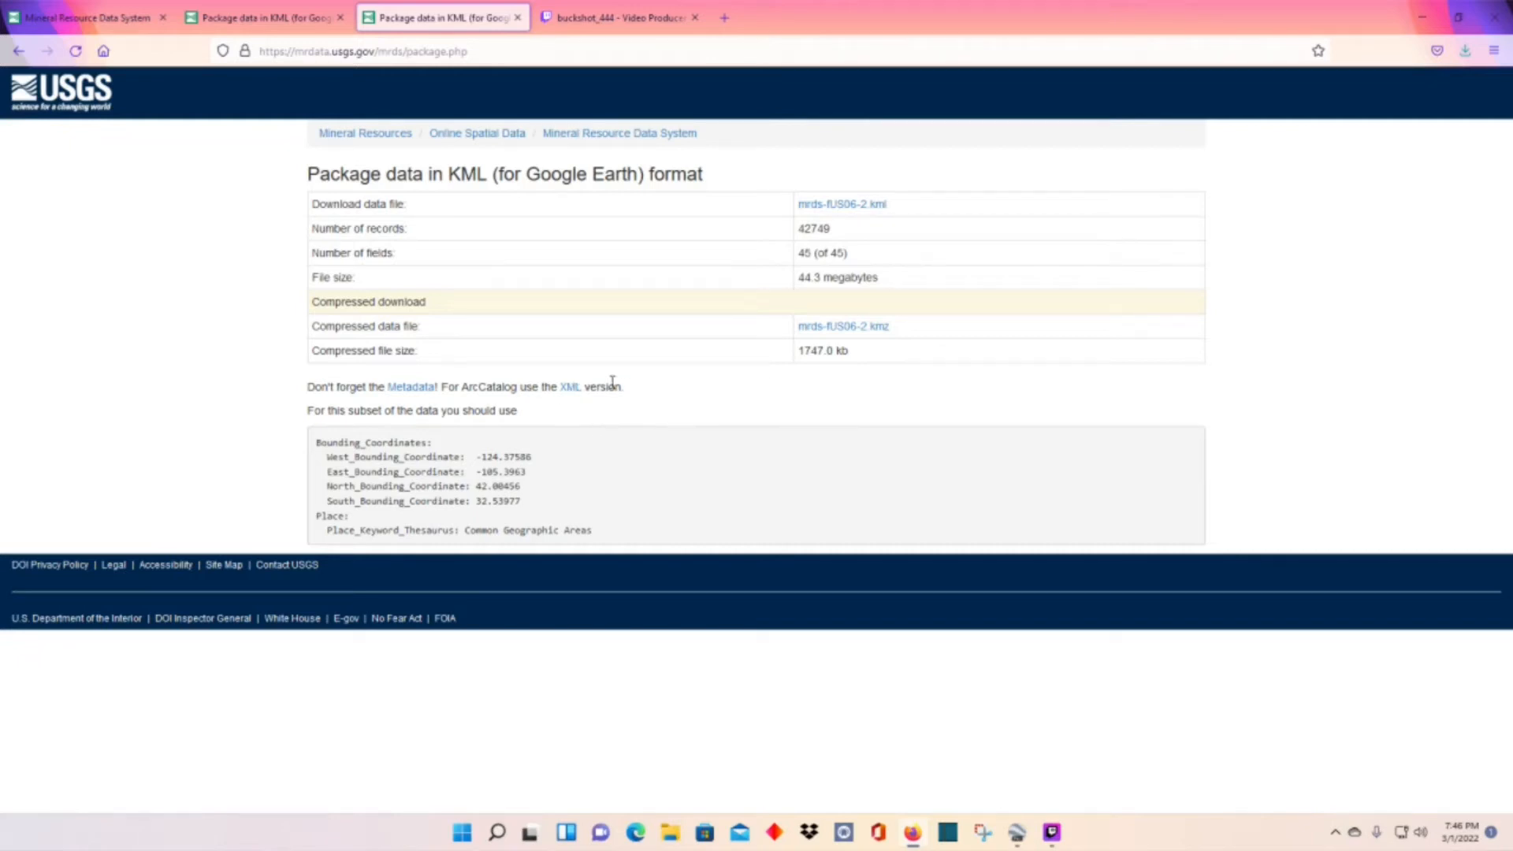
mouse_move(481, 371)
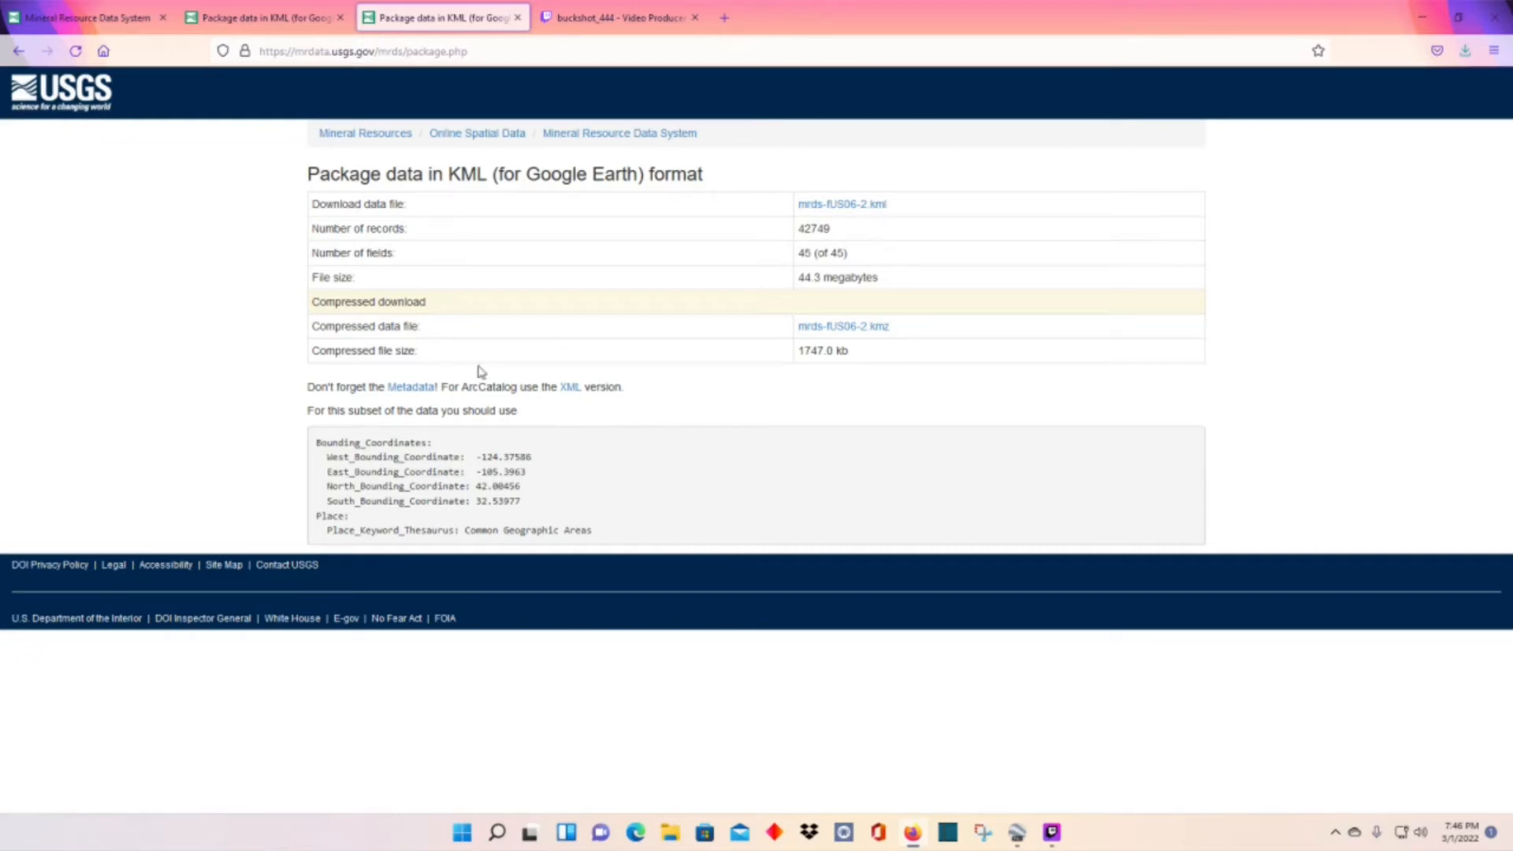
mouse_move(488, 362)
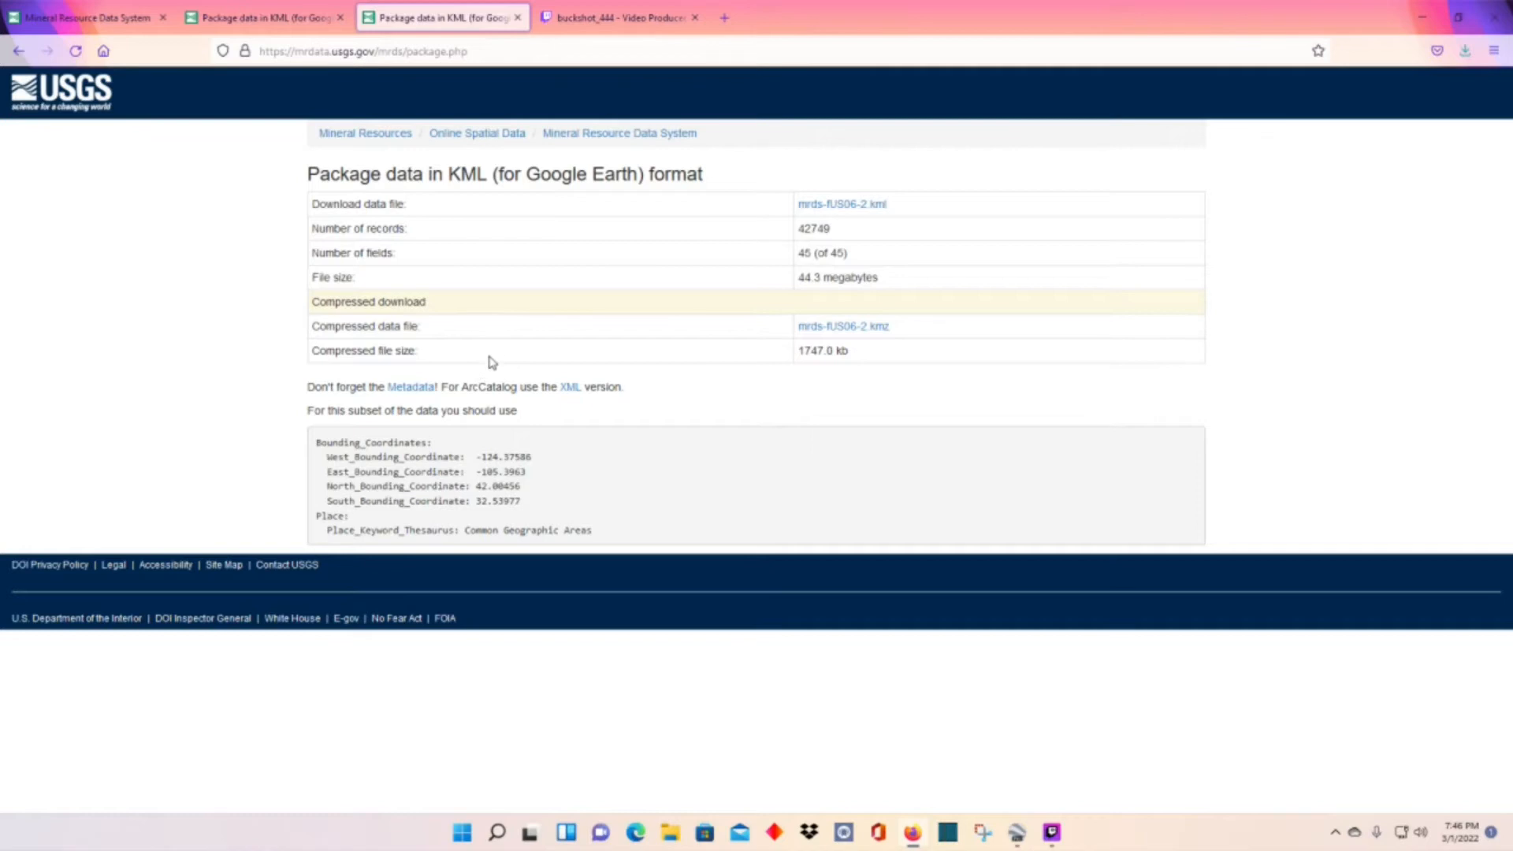
mouse_move(762, 208)
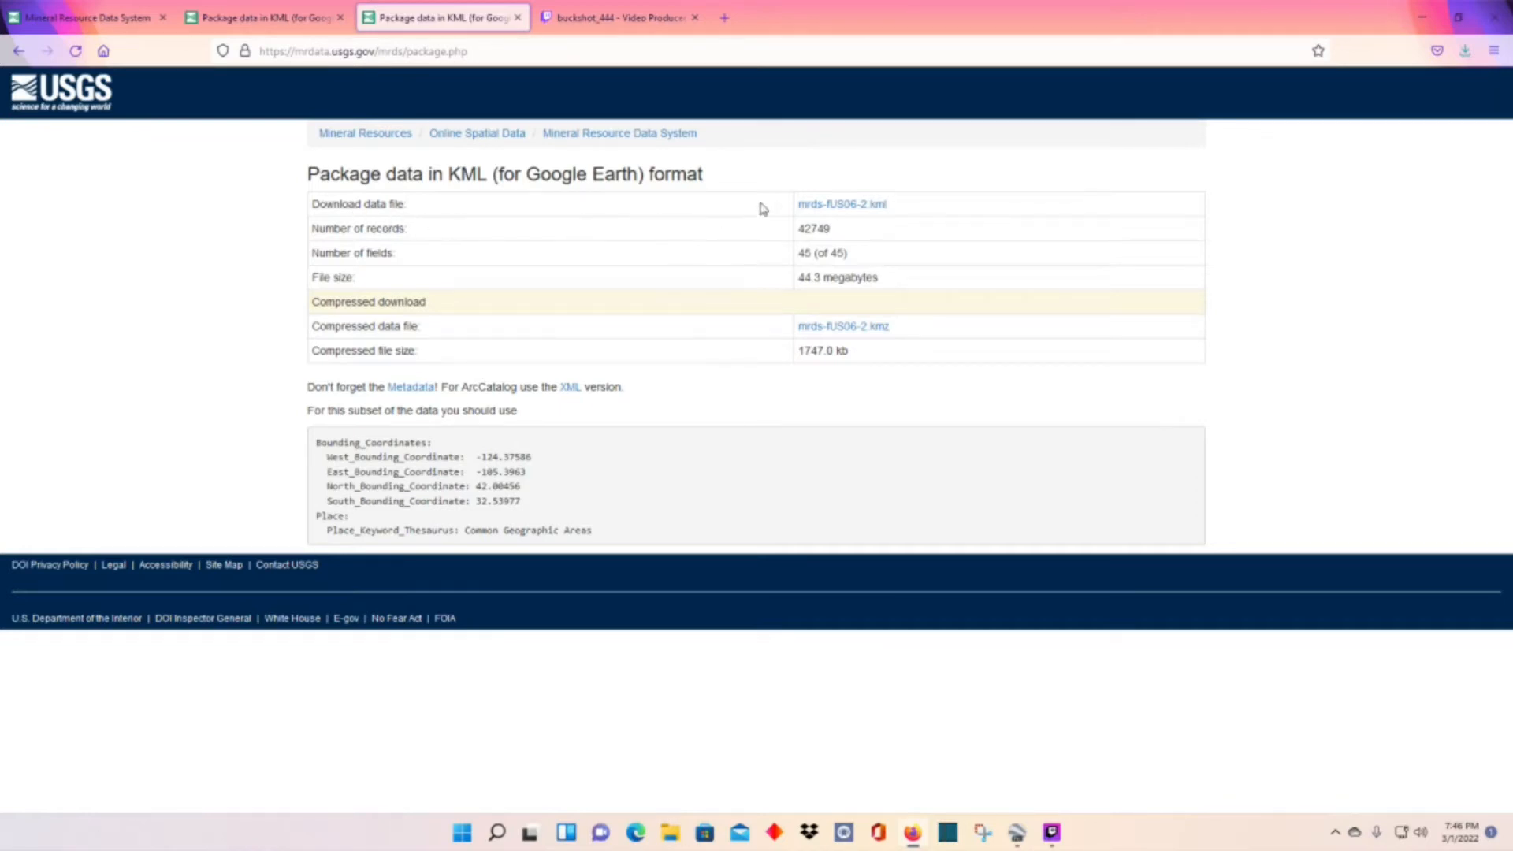
left_click(841, 203)
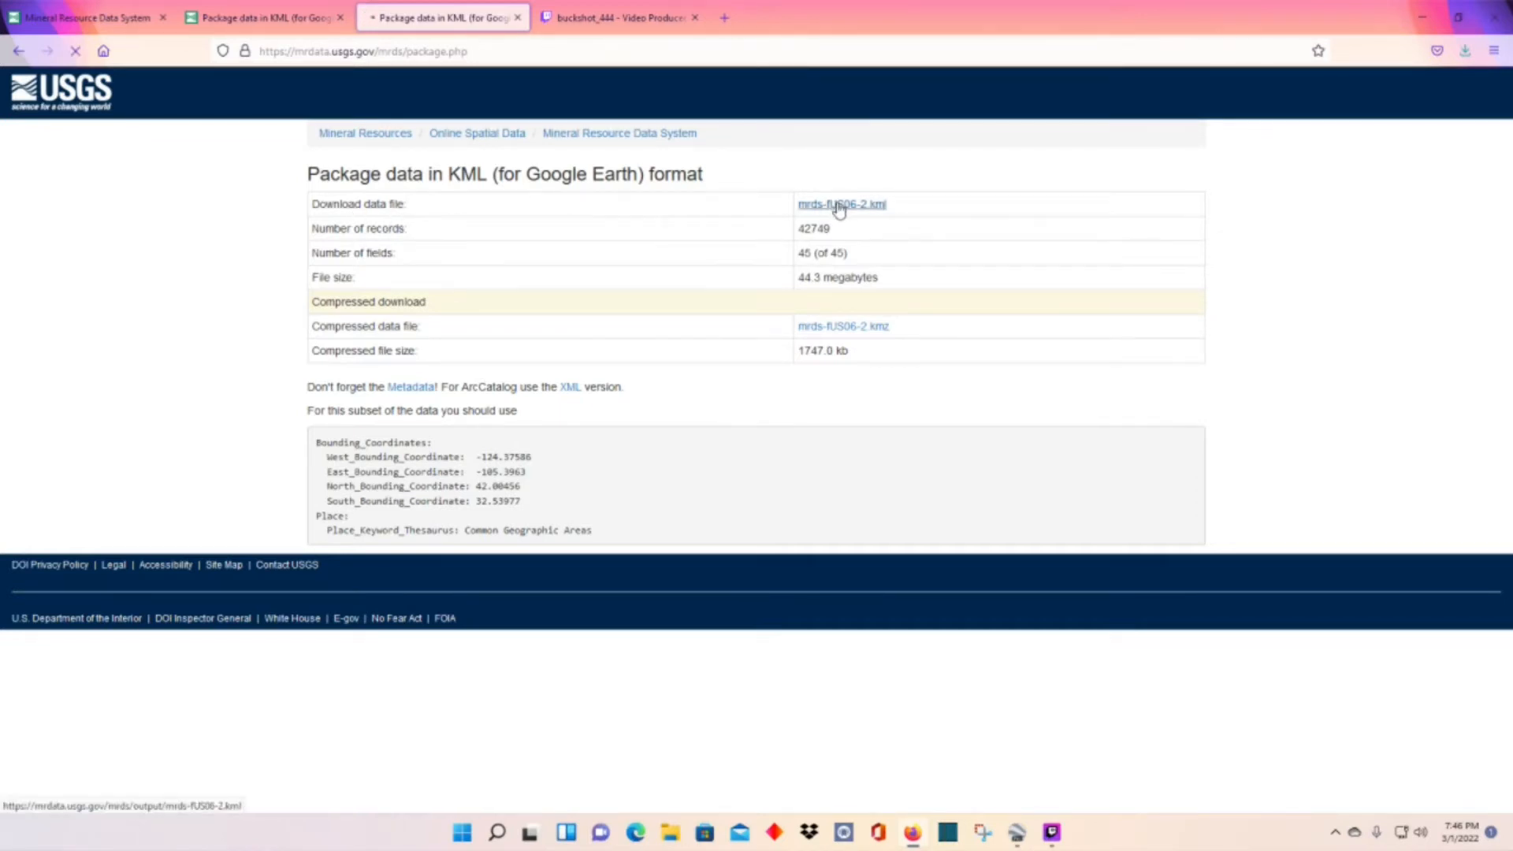
left_click(841, 203)
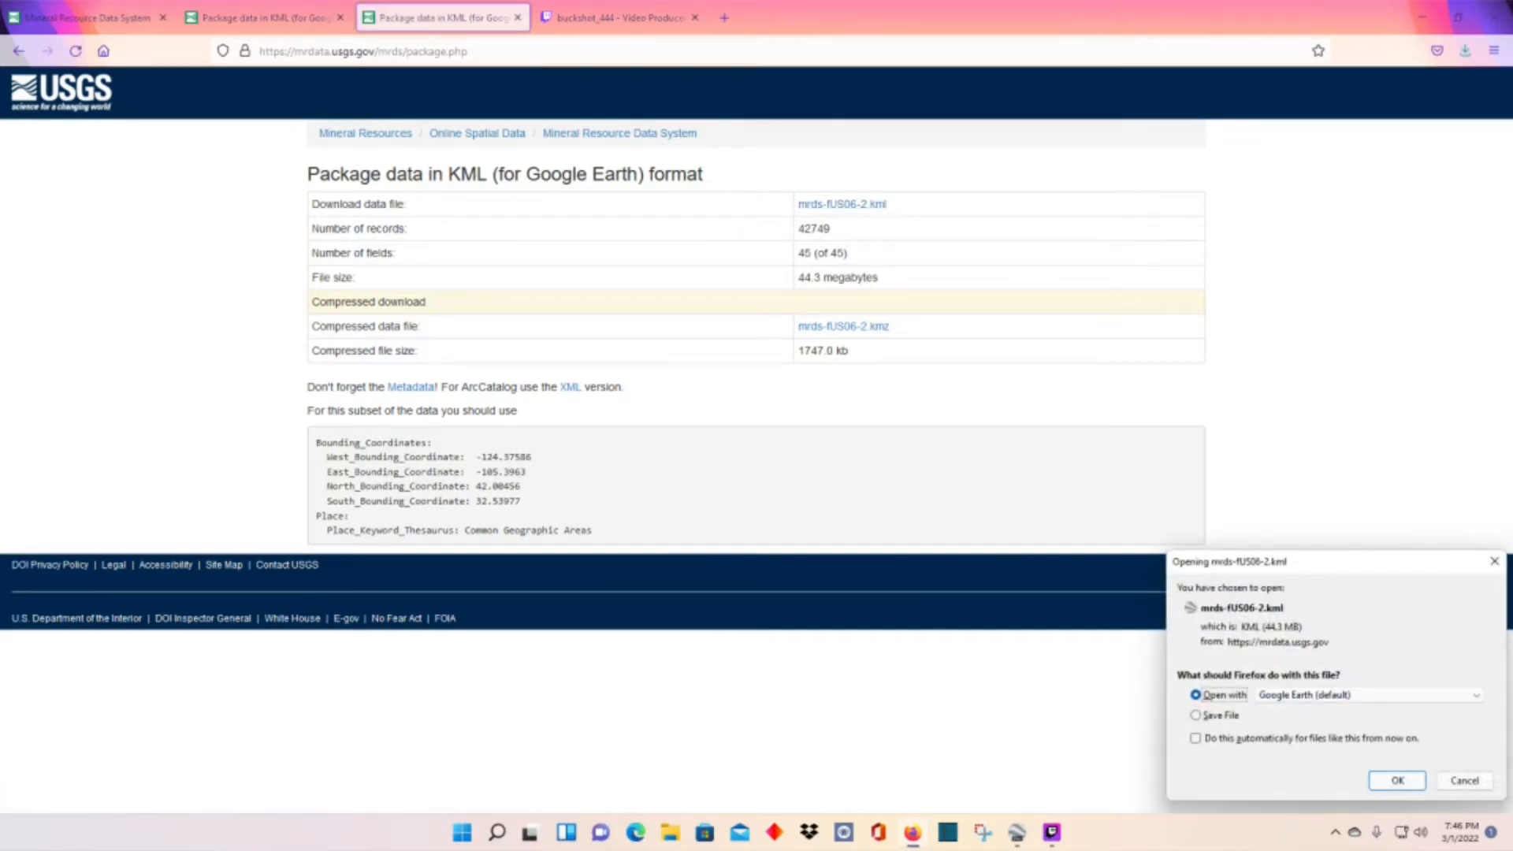
left_click(1397, 781)
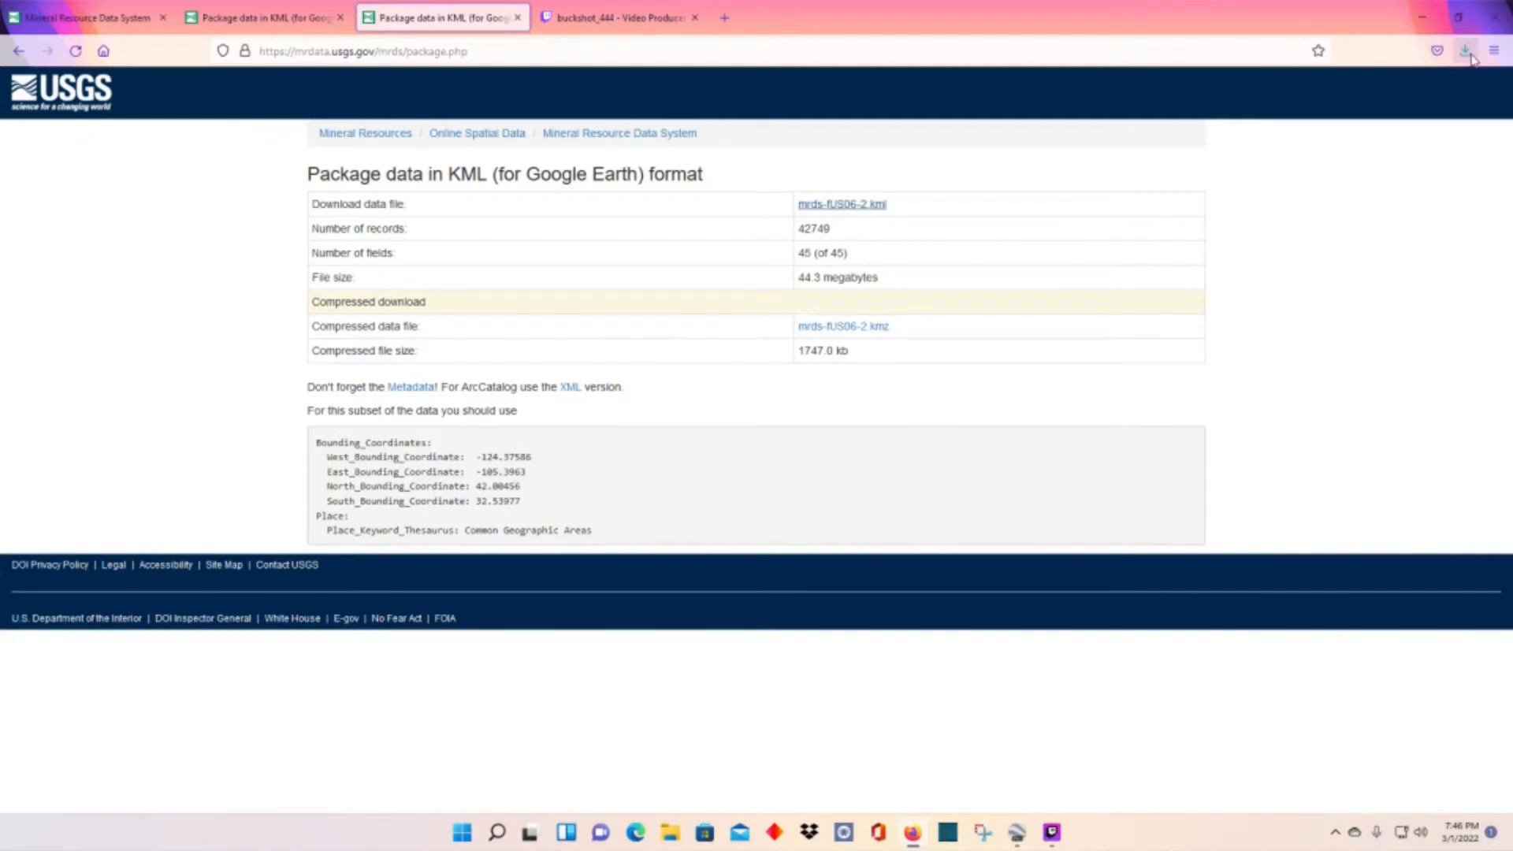
left_click(1465, 52)
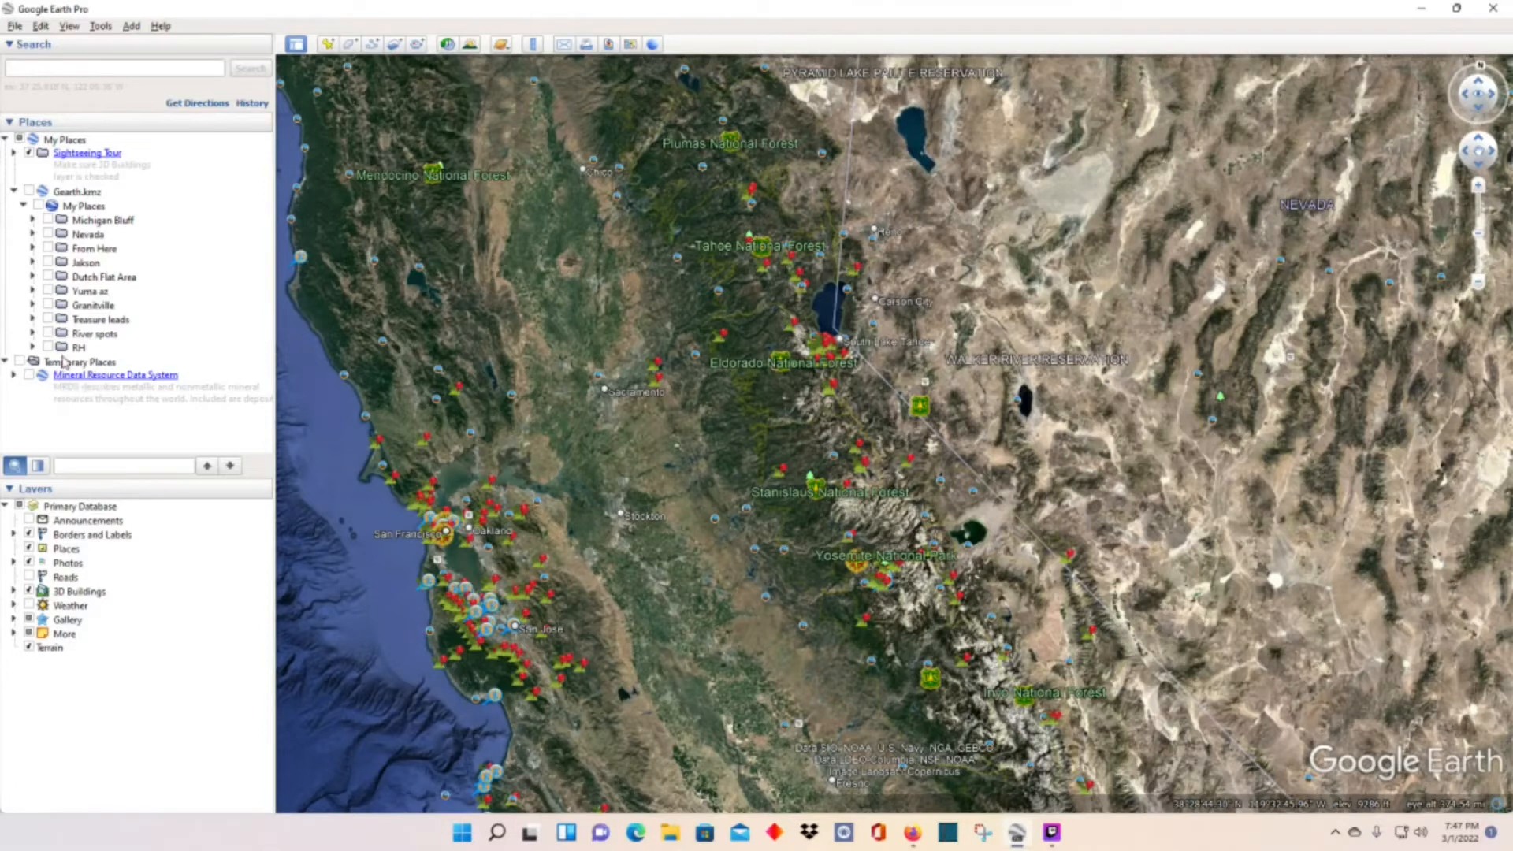
Step: Add a 'Mineral Resource Data System' folder to Places and drag the MRDS layer into it
right_click(77, 362)
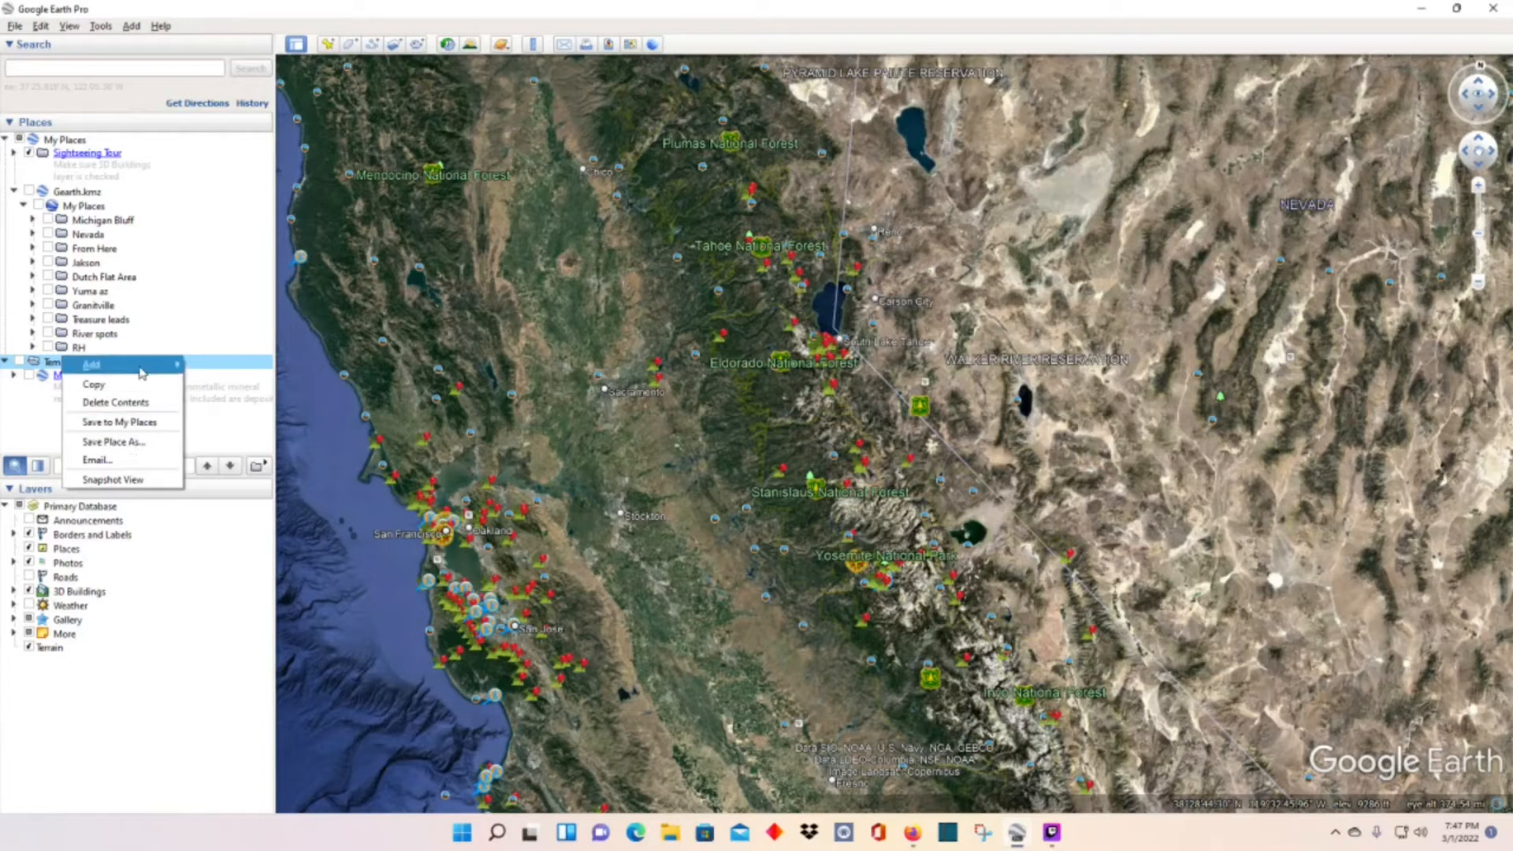
left_click(92, 364)
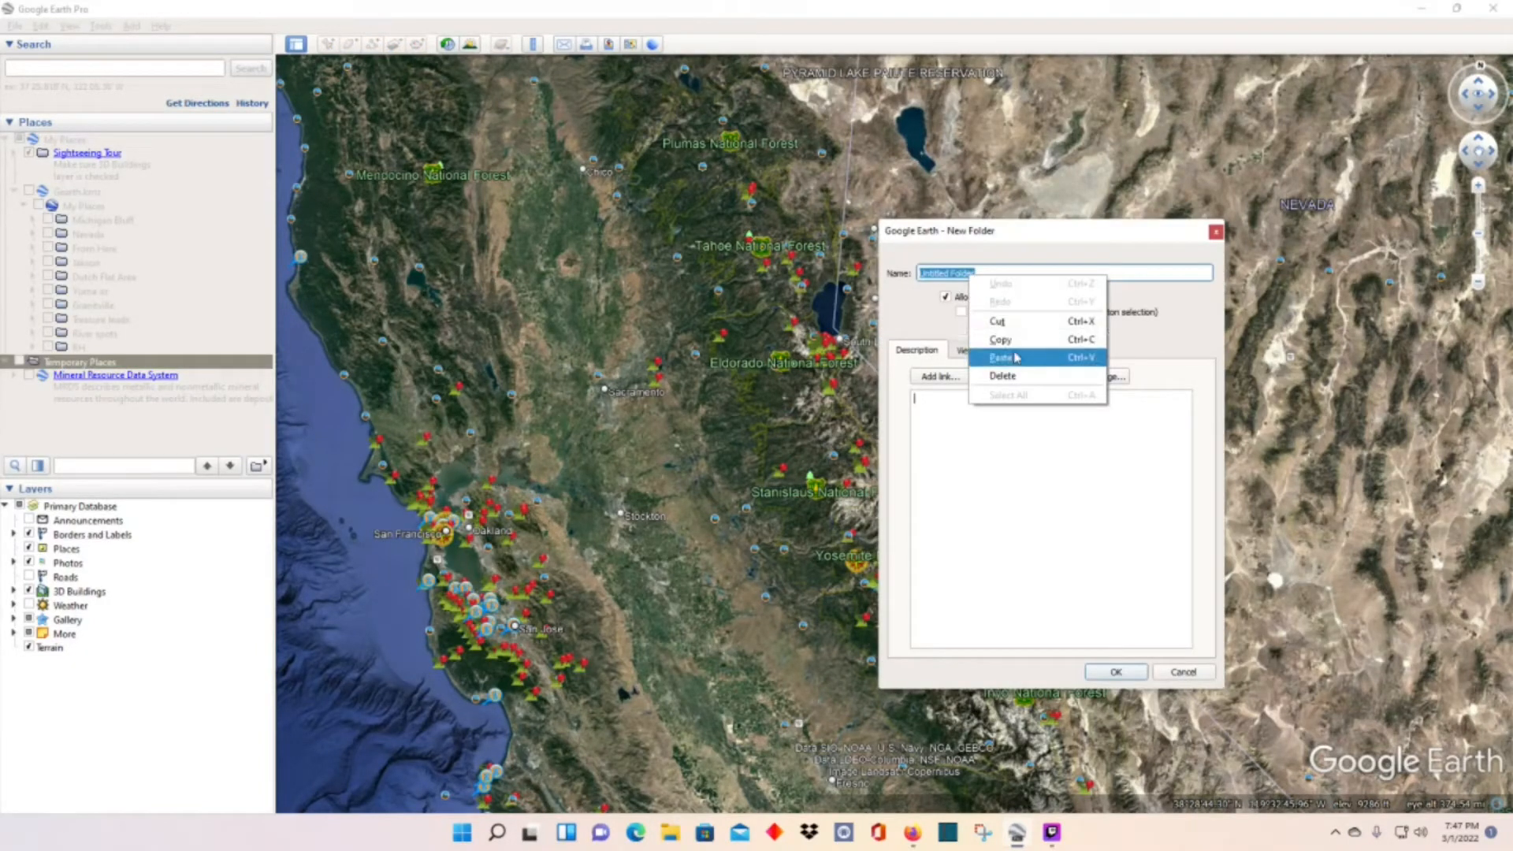
left_click(1001, 358)
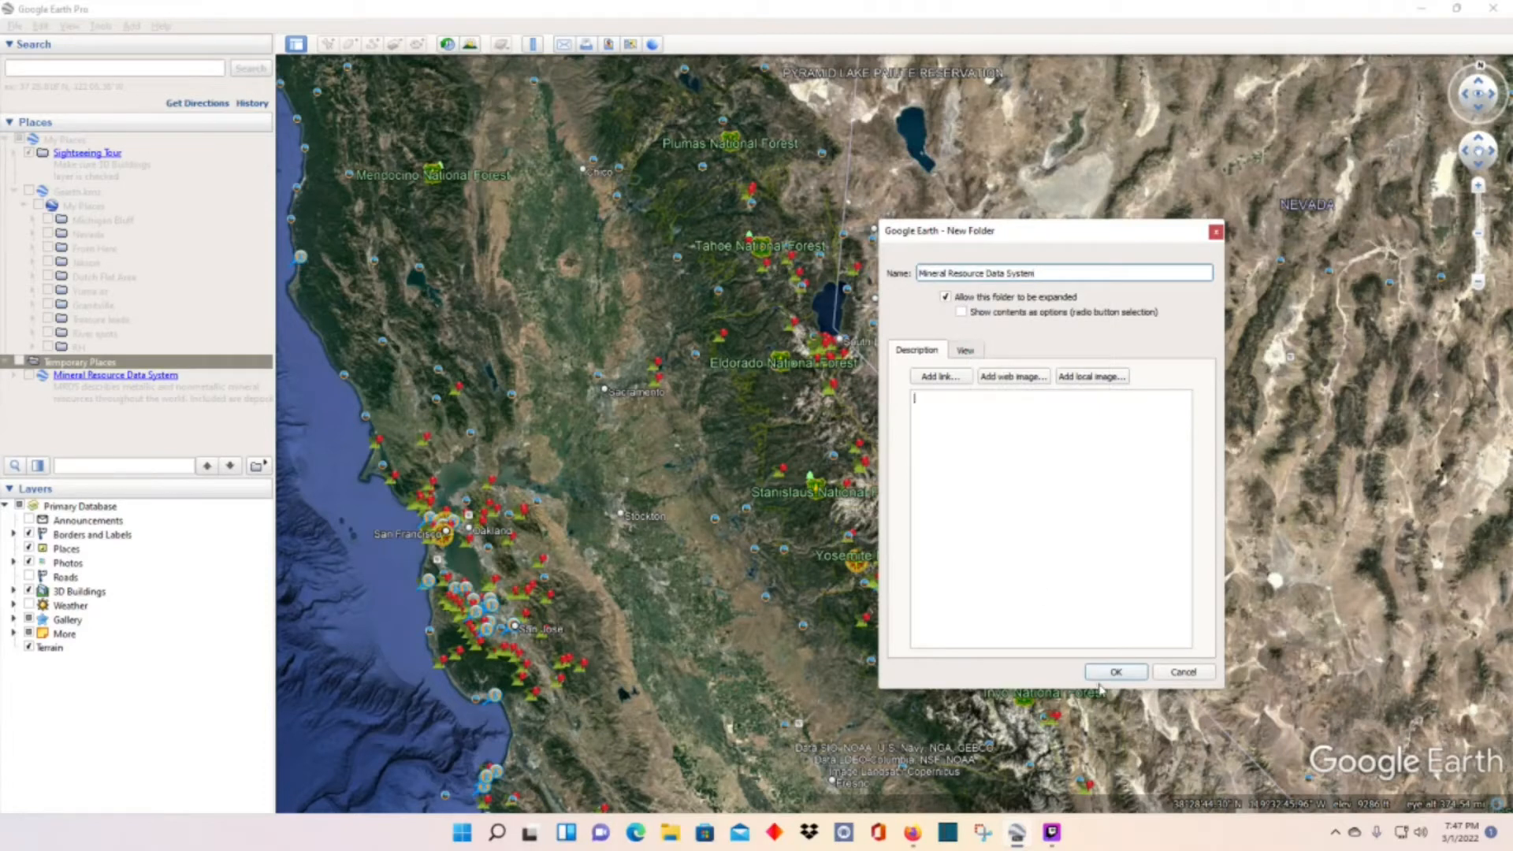
left_click(1116, 672)
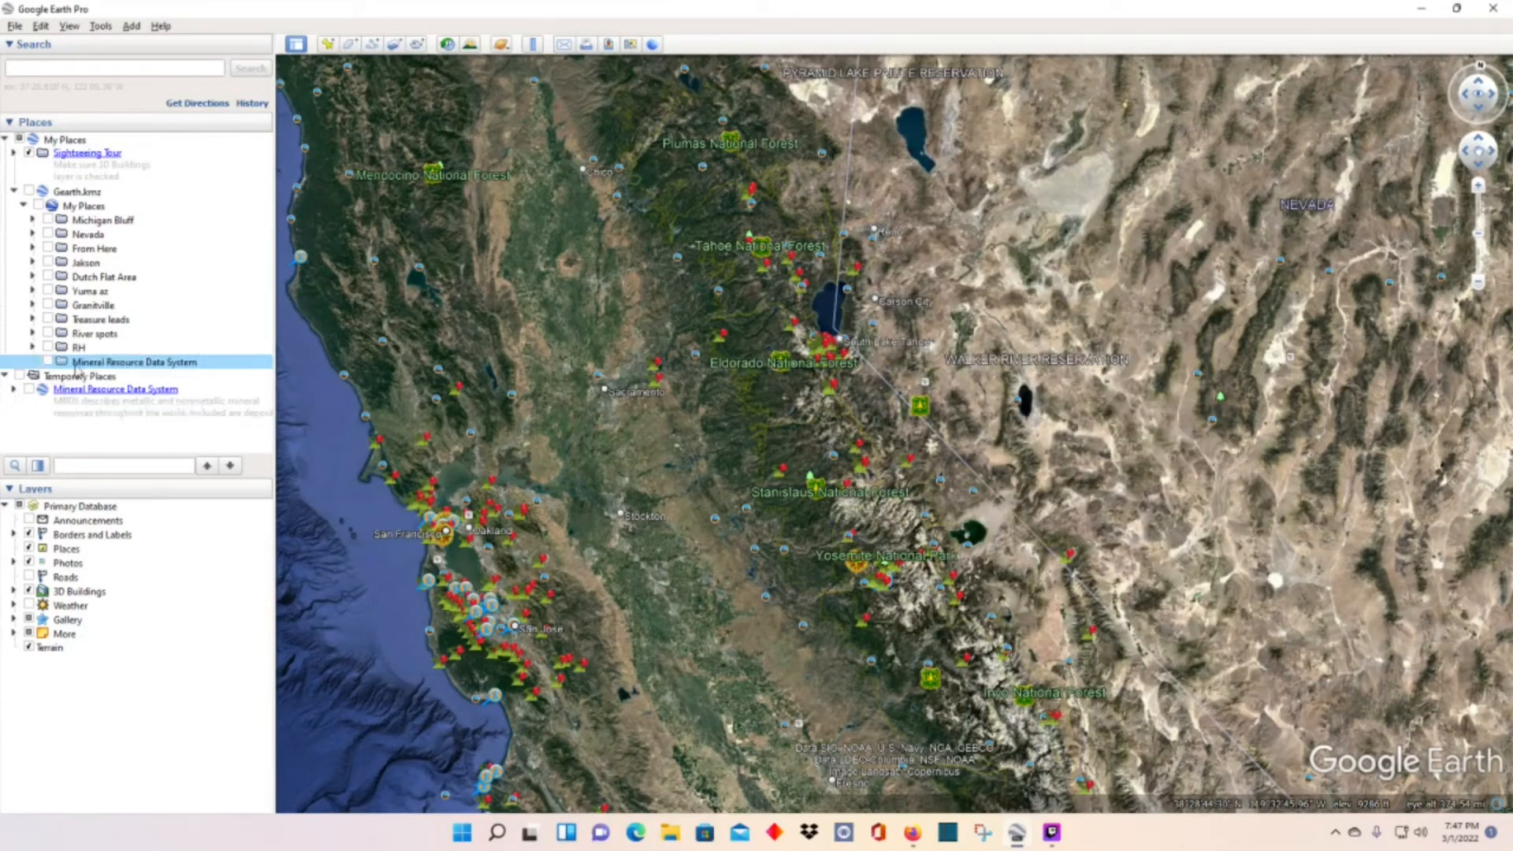
left_click(115, 388)
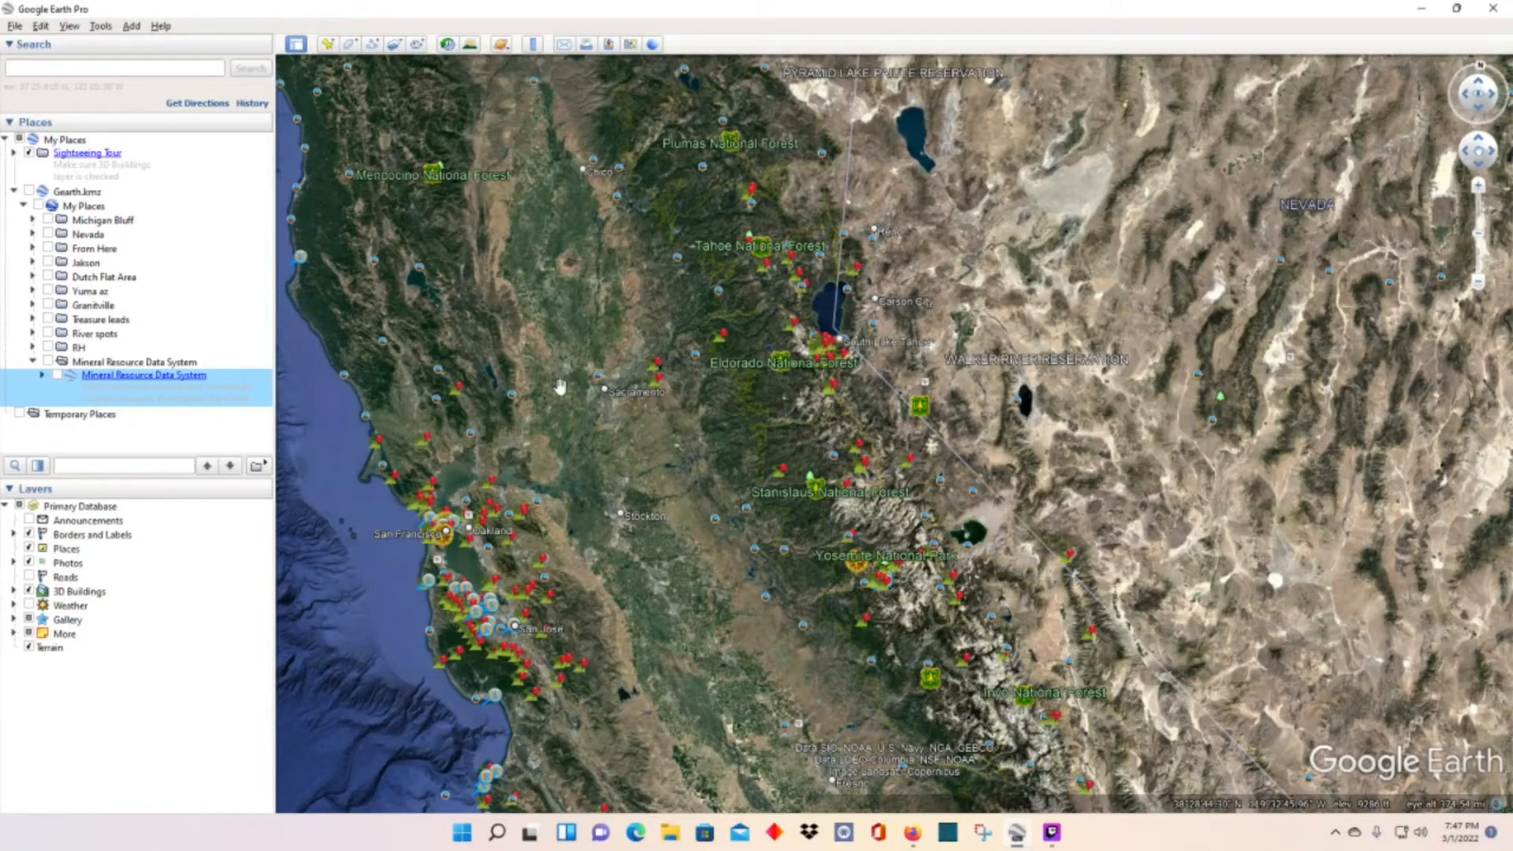
Step: Zoom and pan the map to Lake Clementine and Lower Lake Clementine Dam near Auburn
scroll("down", 3)
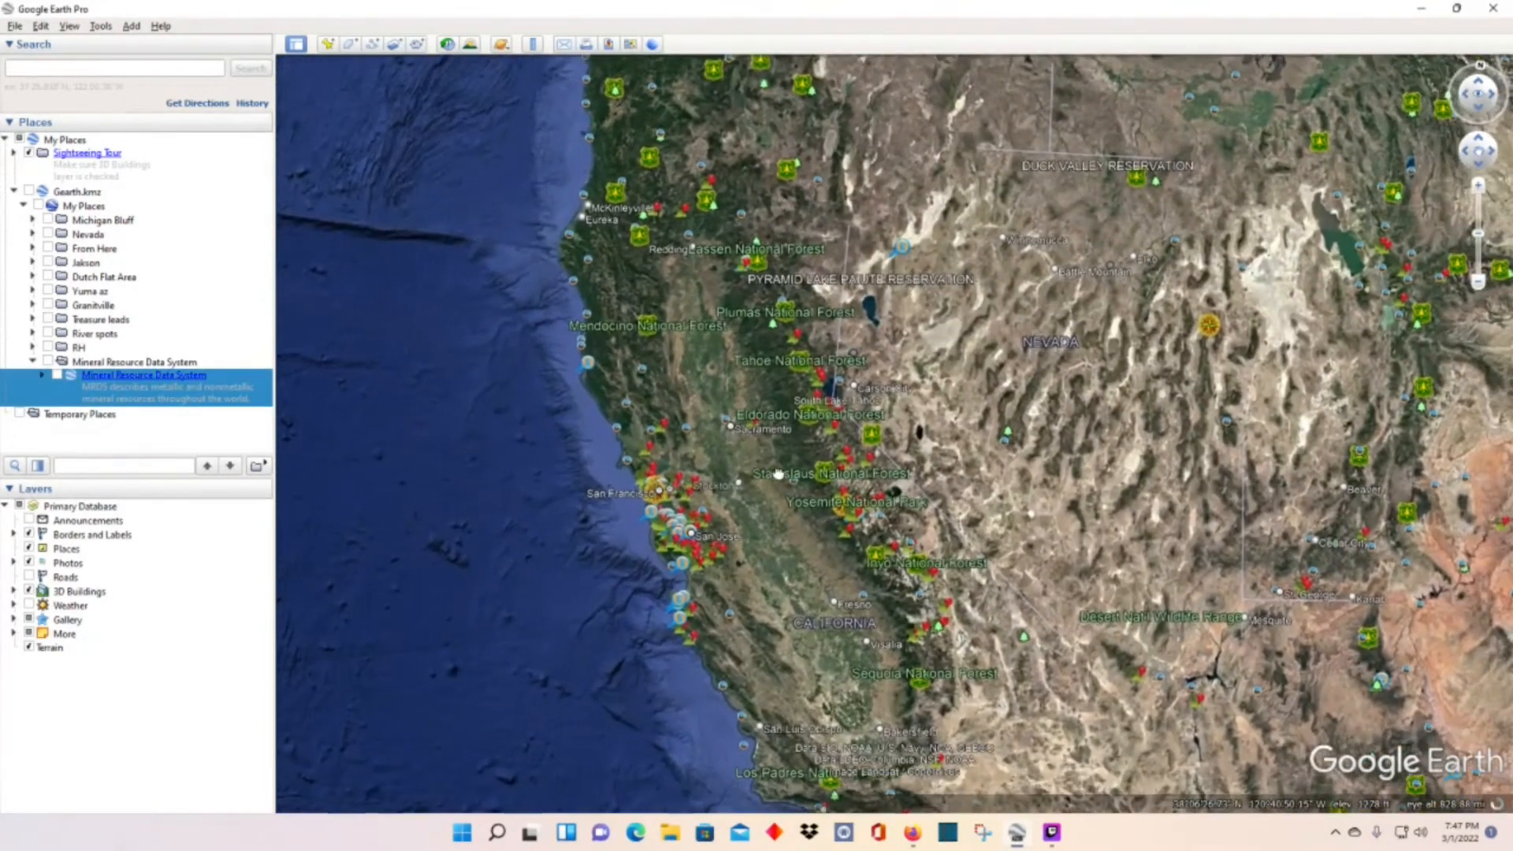
scroll("down", 3)
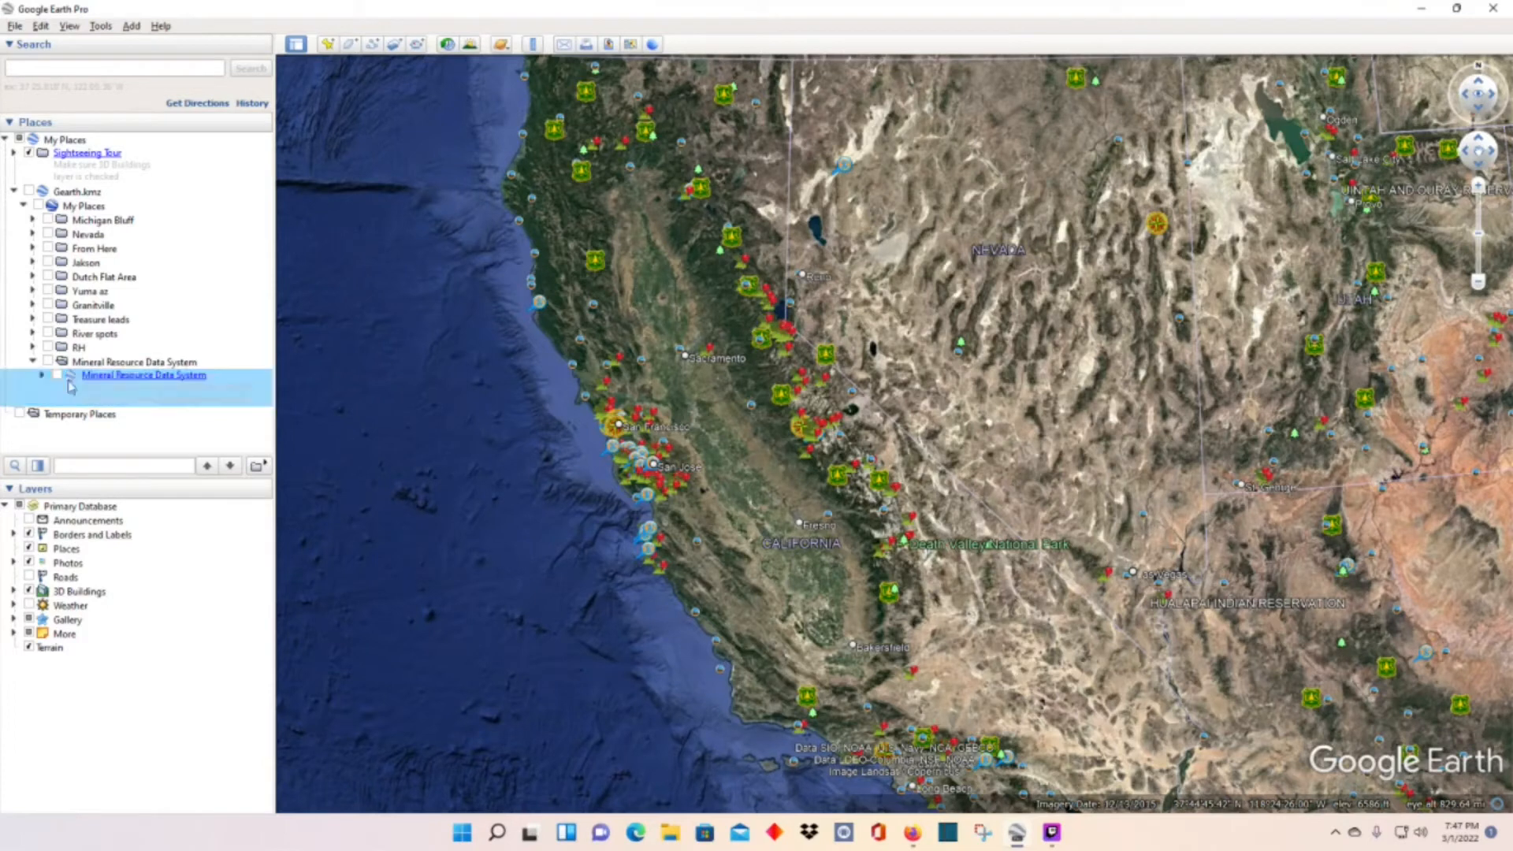
left_click(56, 376)
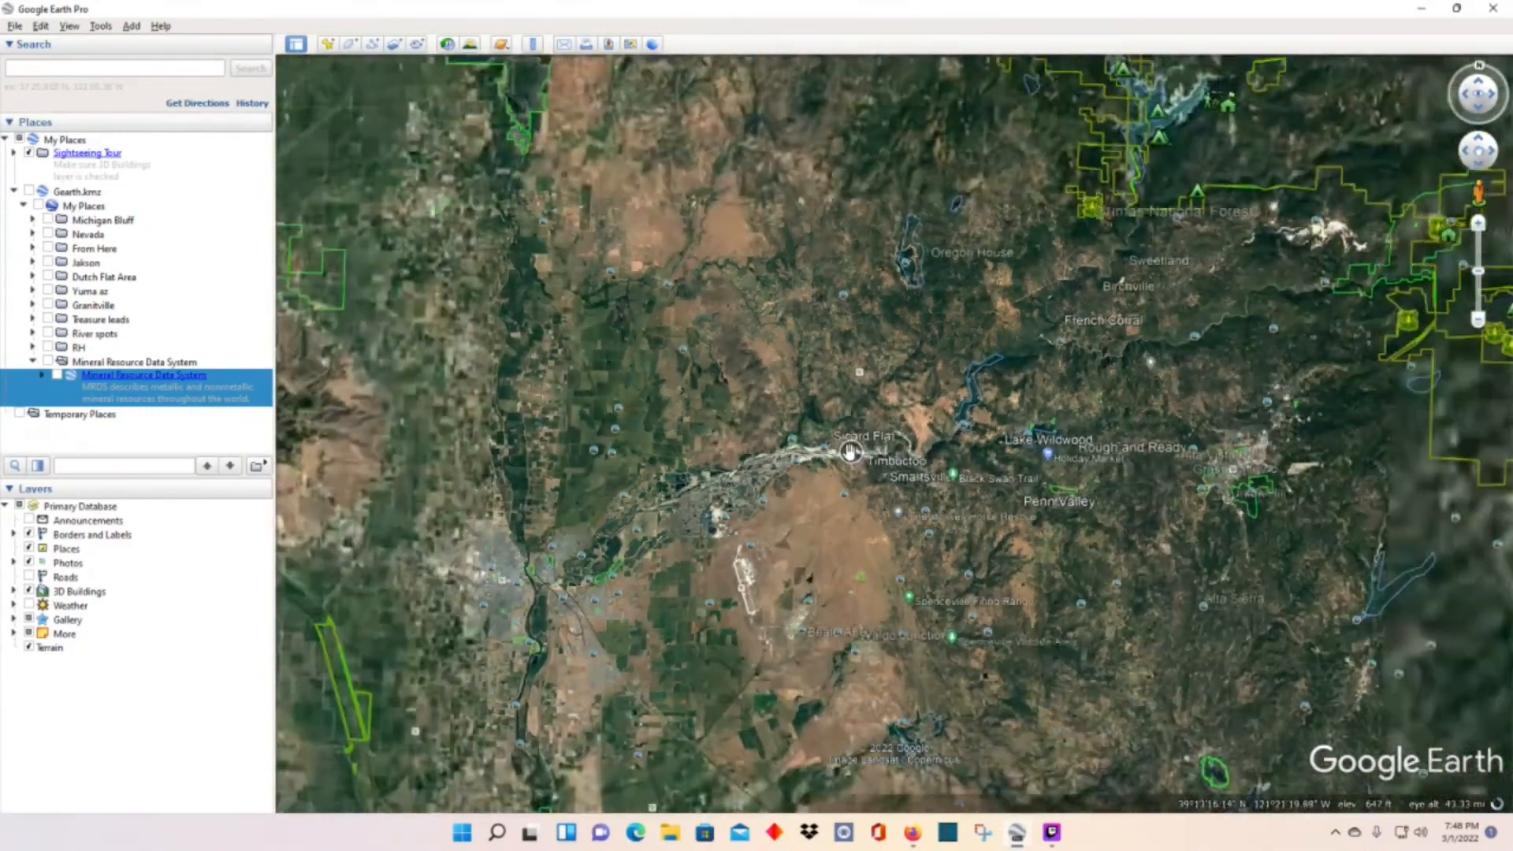
scroll("up", 3)
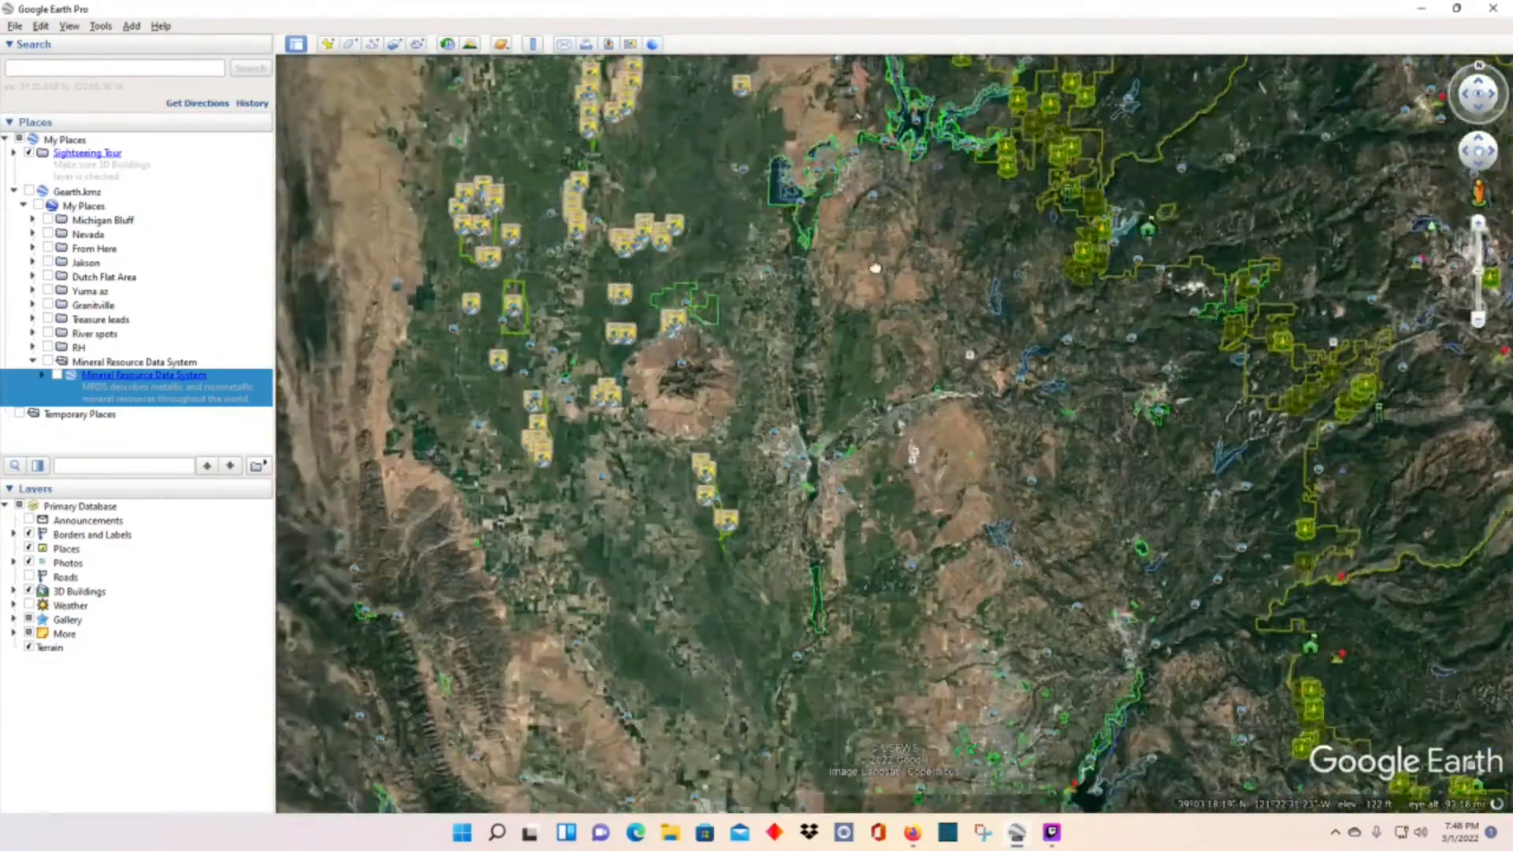
scroll("down", 3)
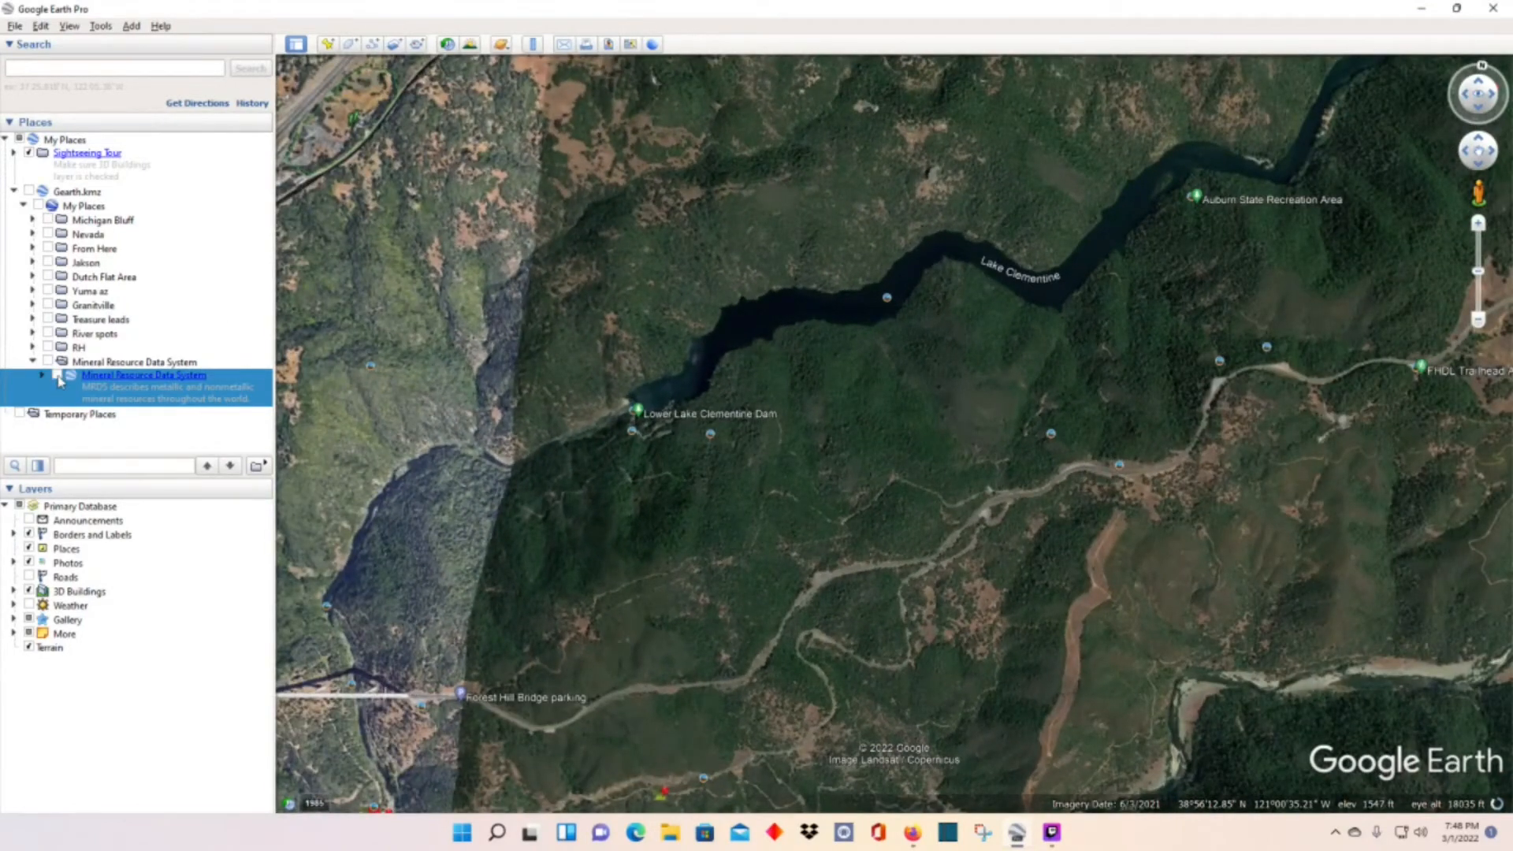
Step: Turn on the Mineral Resource Data System layer and view the Lime Rock Deposit and Red Deer popups
left_click(47, 361)
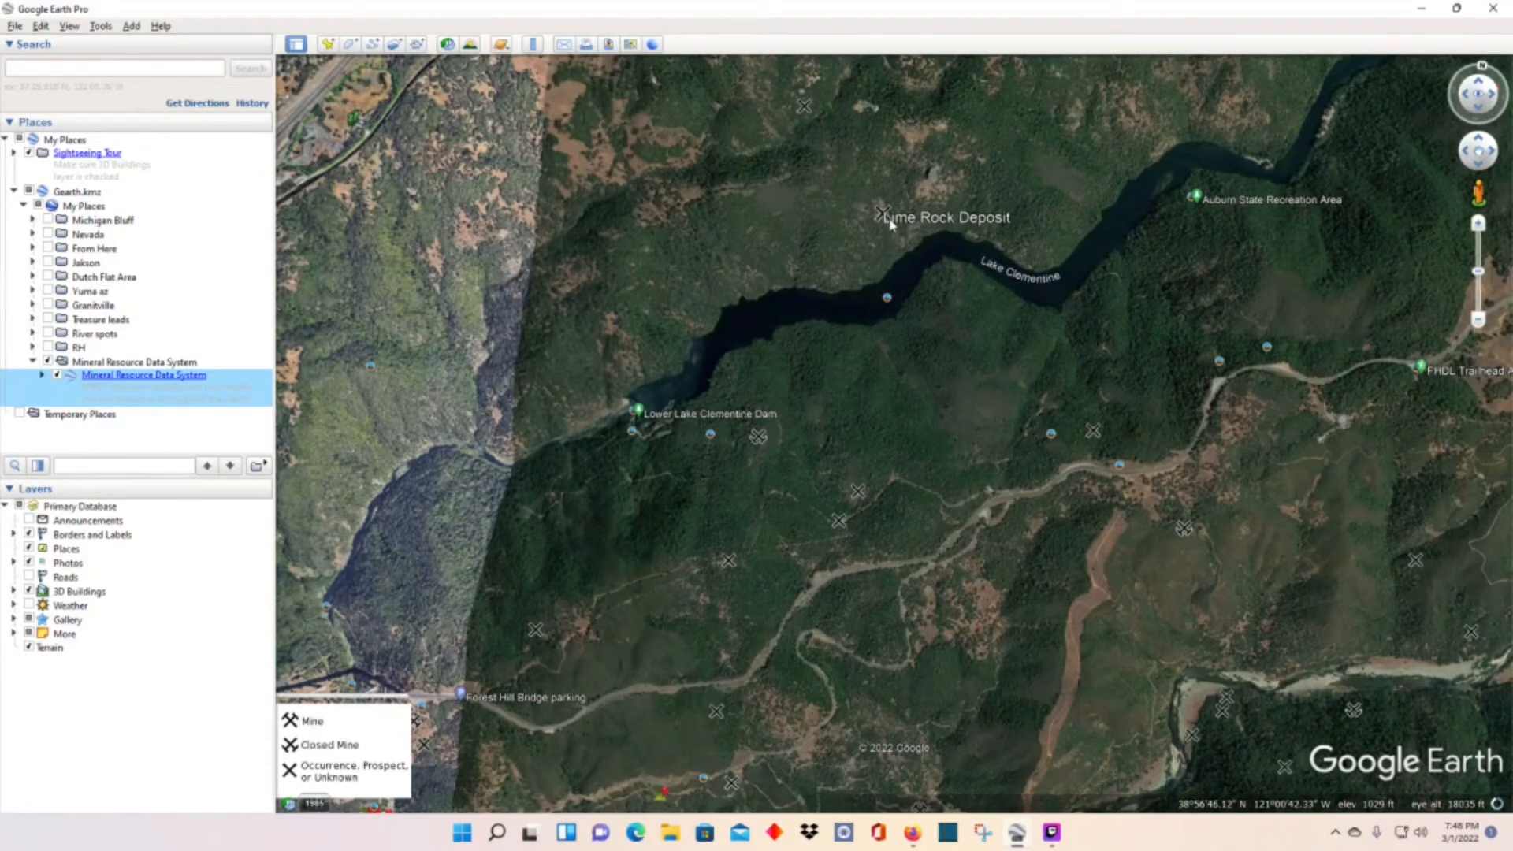
left_click(880, 214)
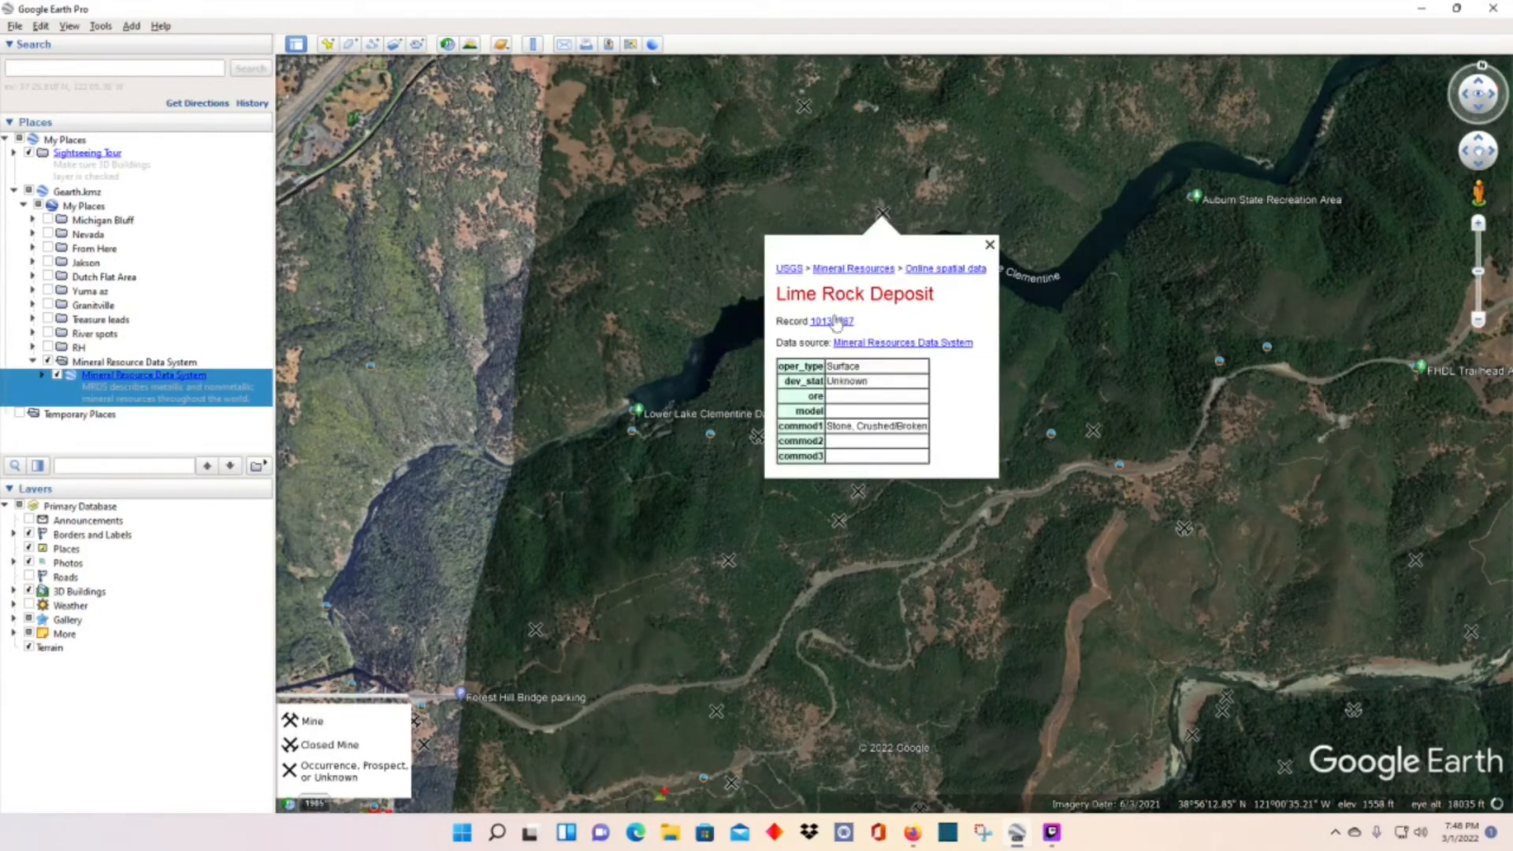
mouse_move(805, 439)
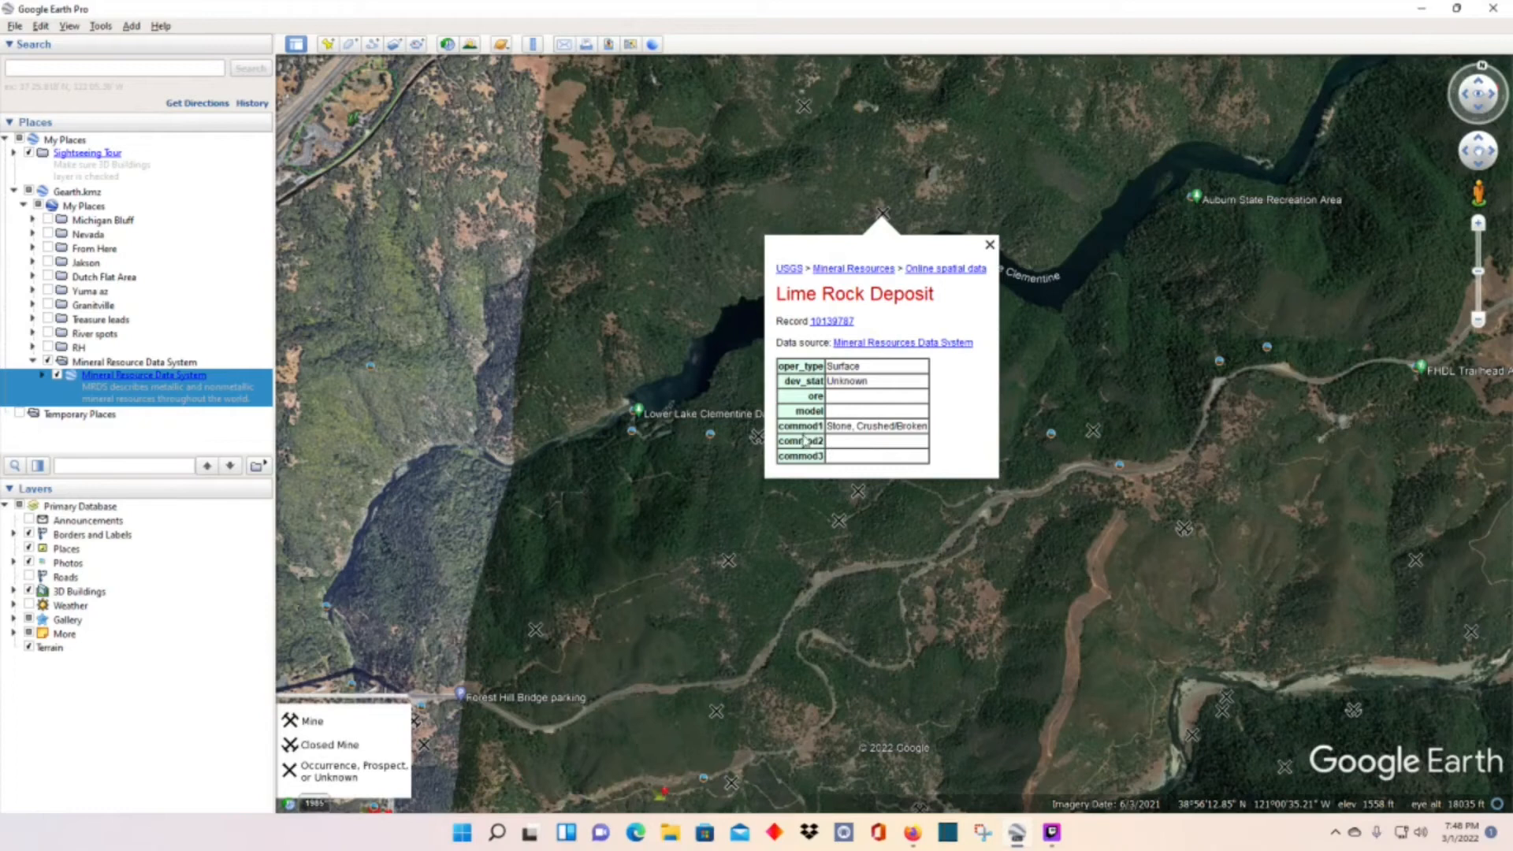
left_click(988, 244)
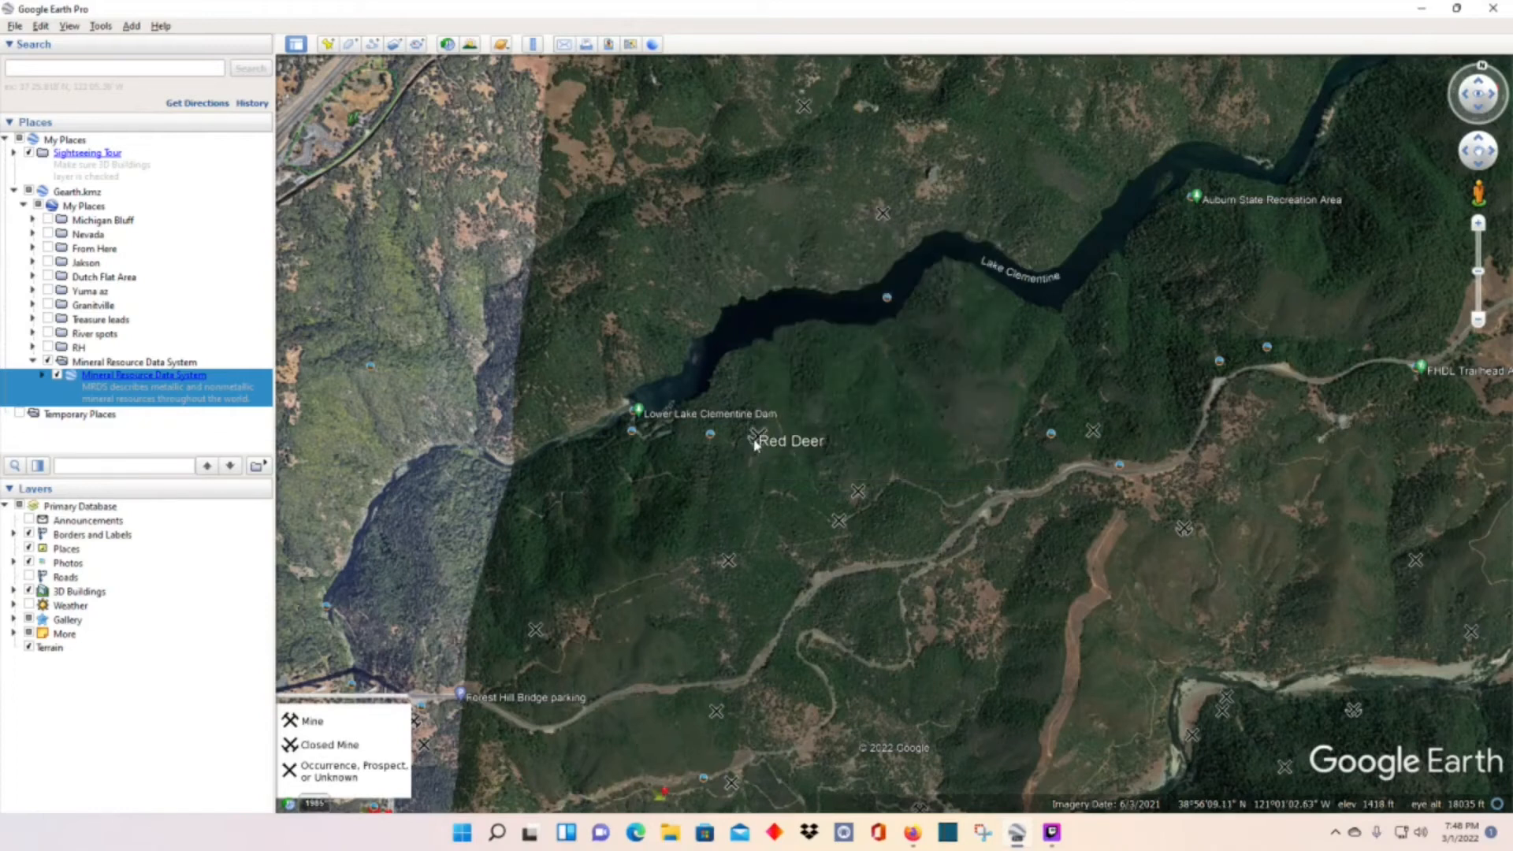
left_click(755, 441)
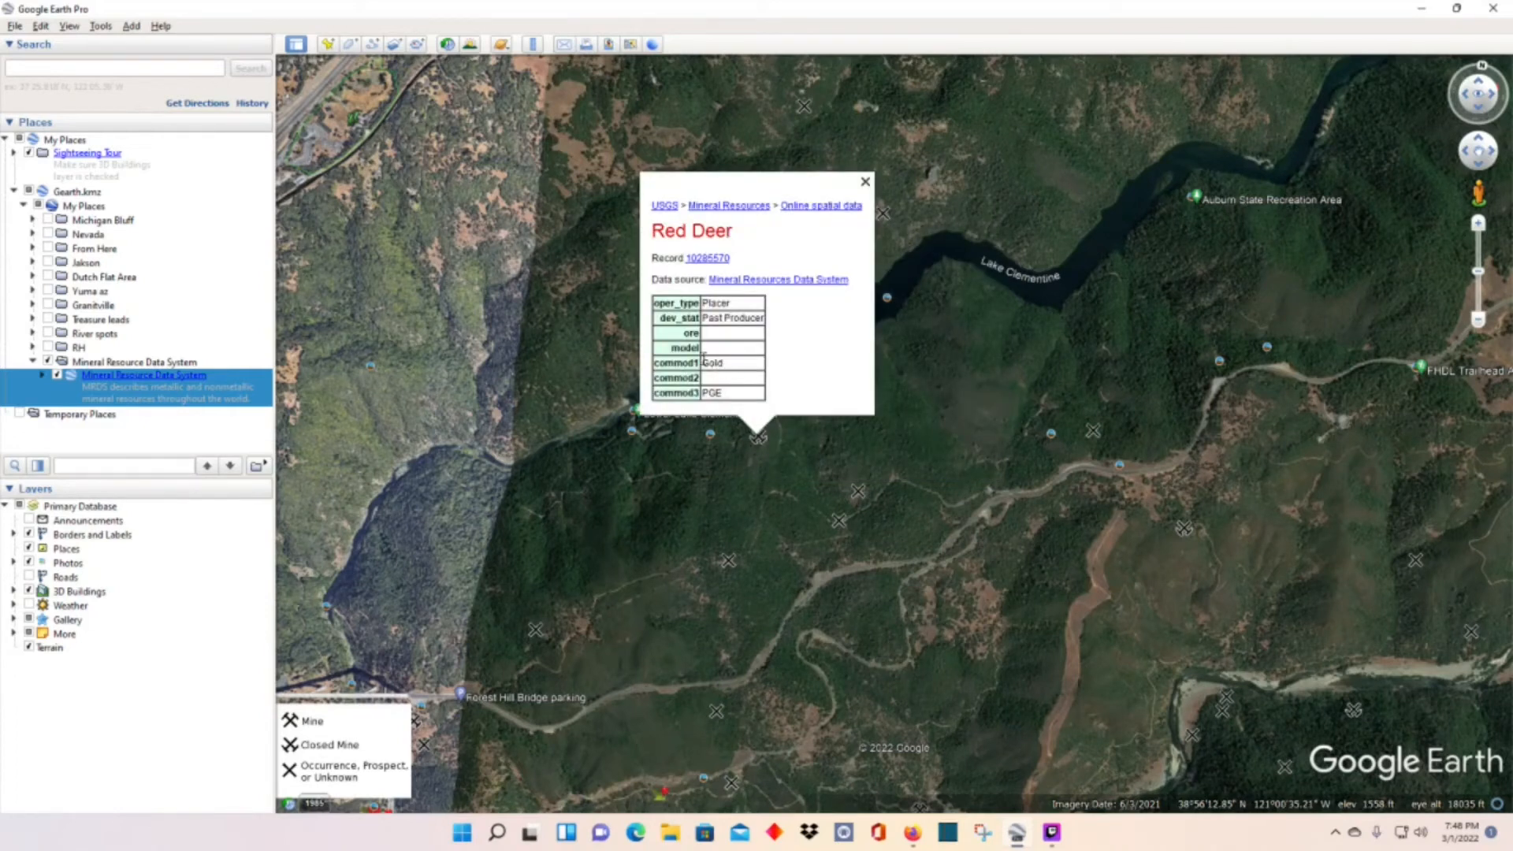
mouse_move(683, 219)
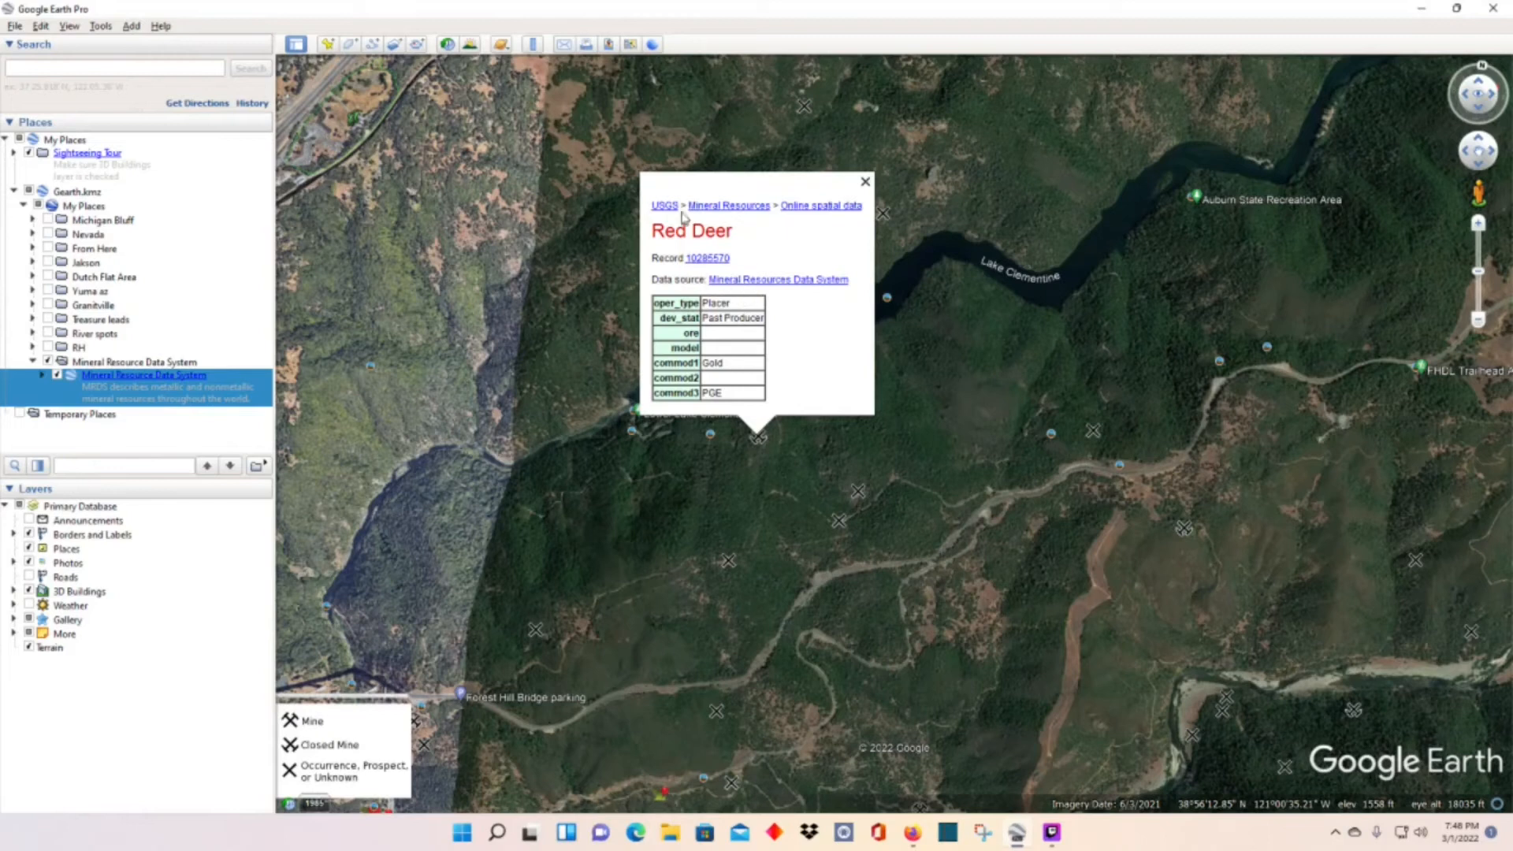
left_click(864, 181)
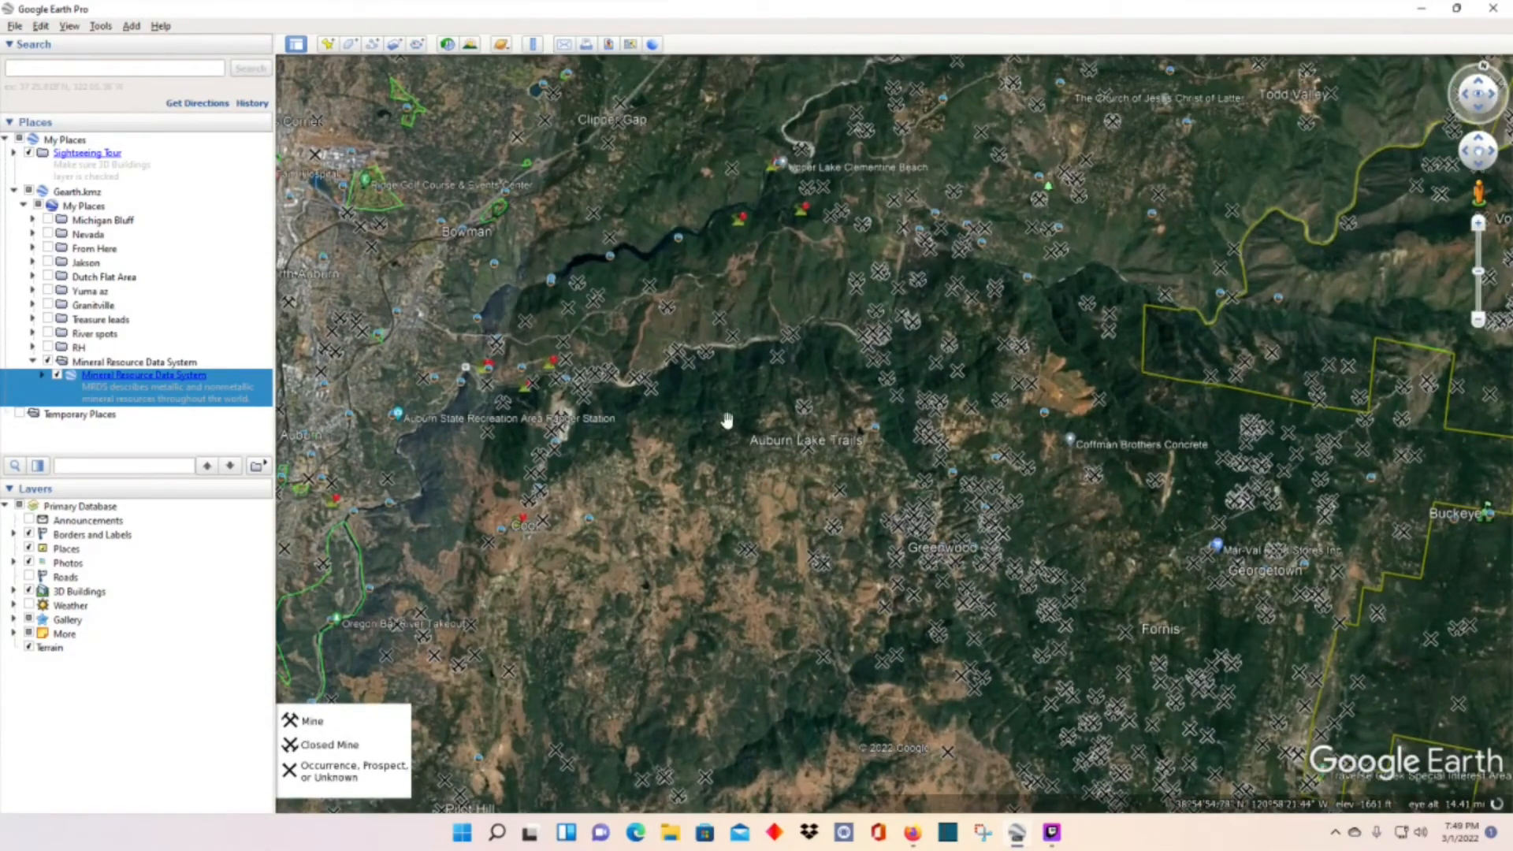
mouse_move(753, 370)
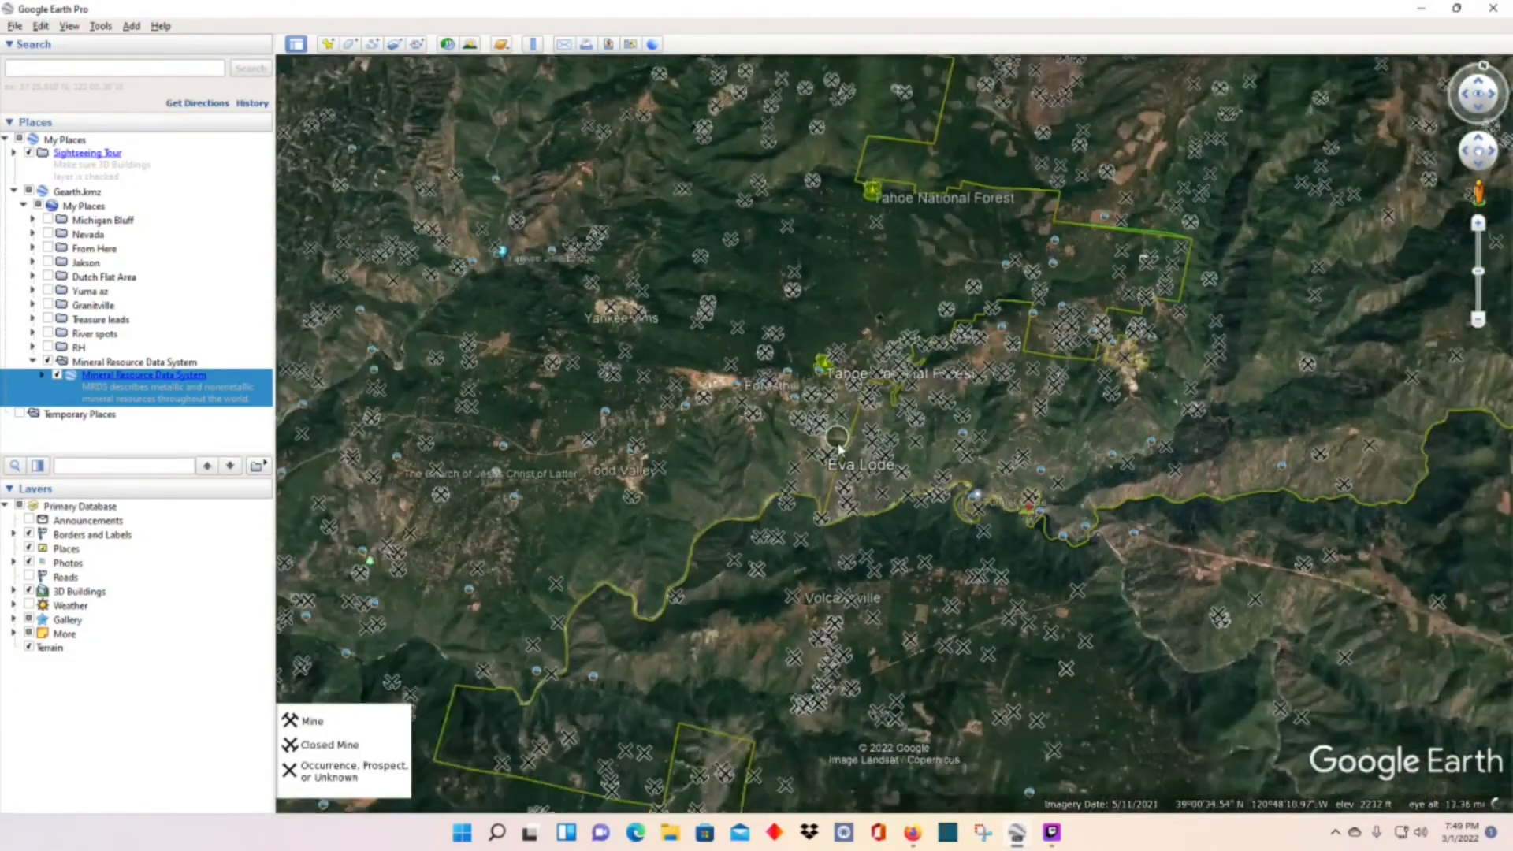
Step: Zoom out toward the Foresthill and Michigan Bluff mine marker clusters
scroll("down", 3)
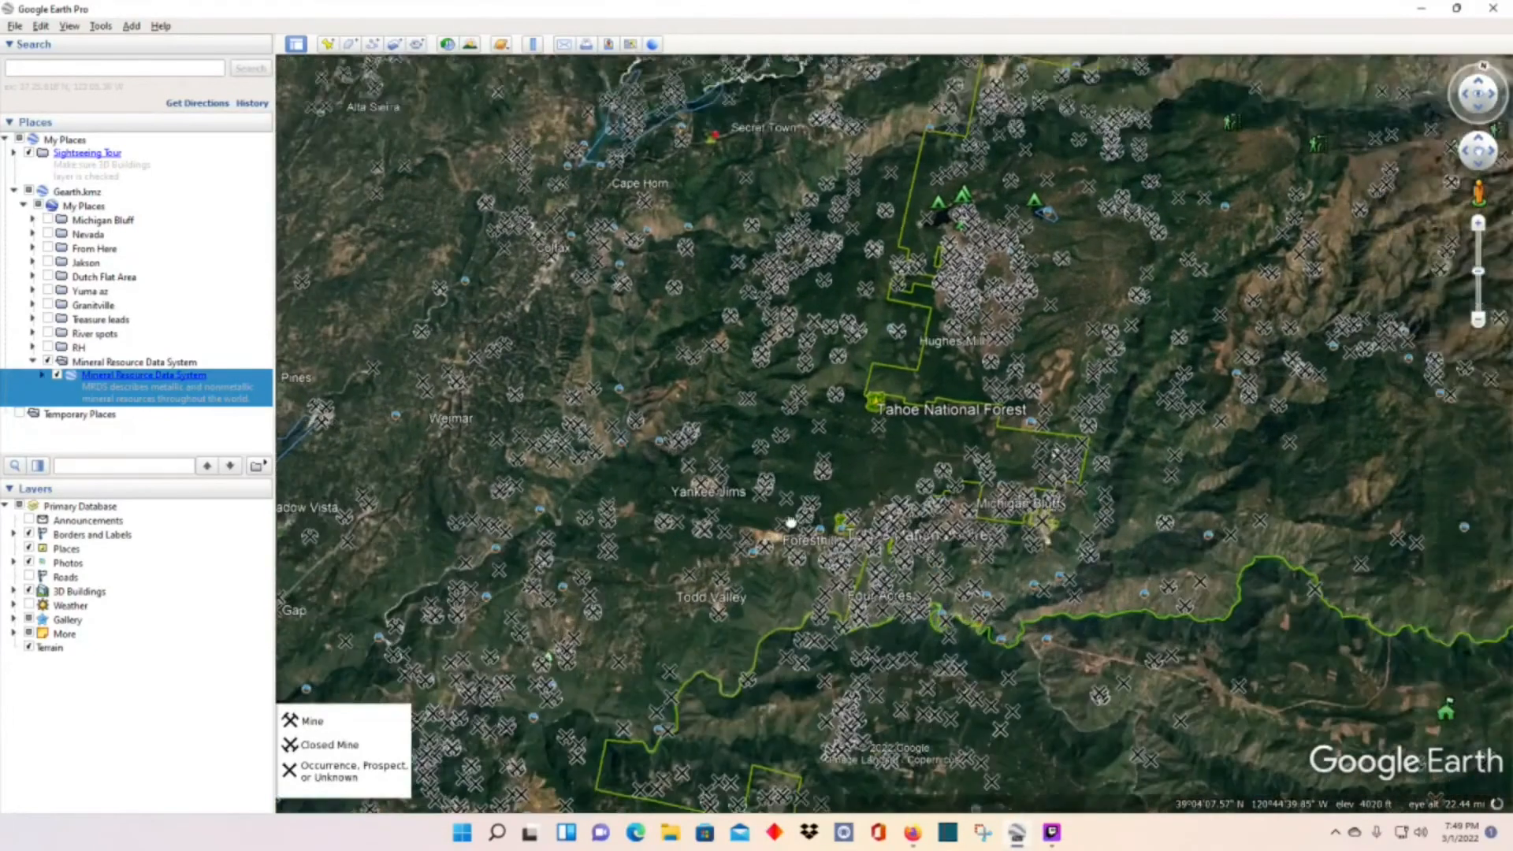